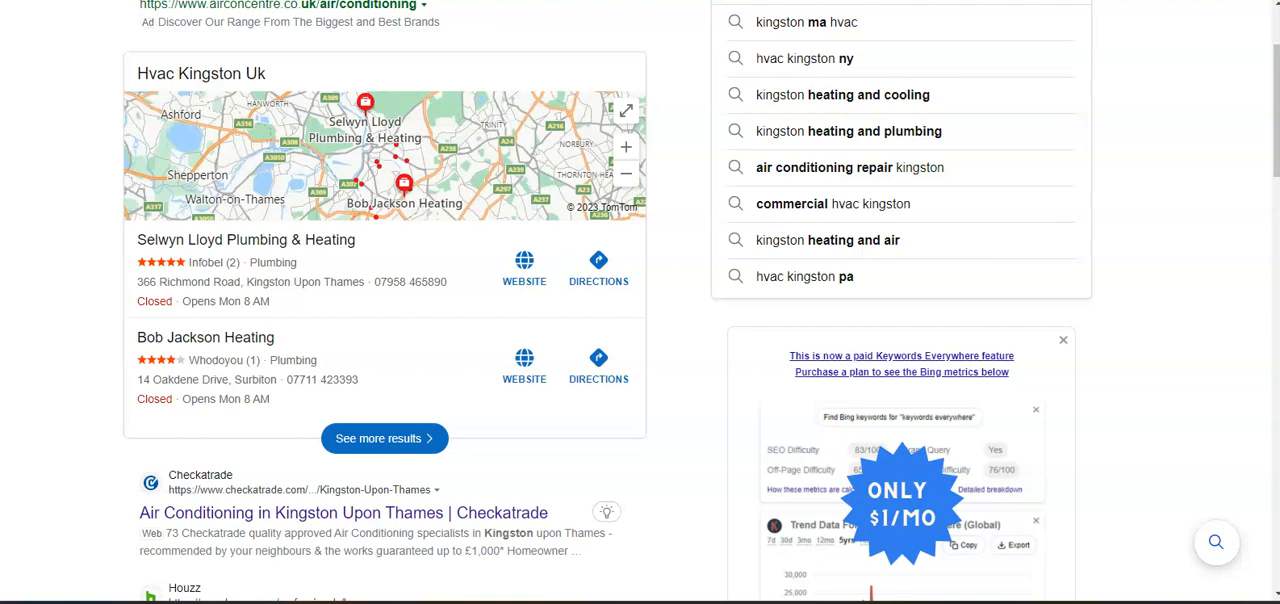
pyautogui.moveTo(228, 330)
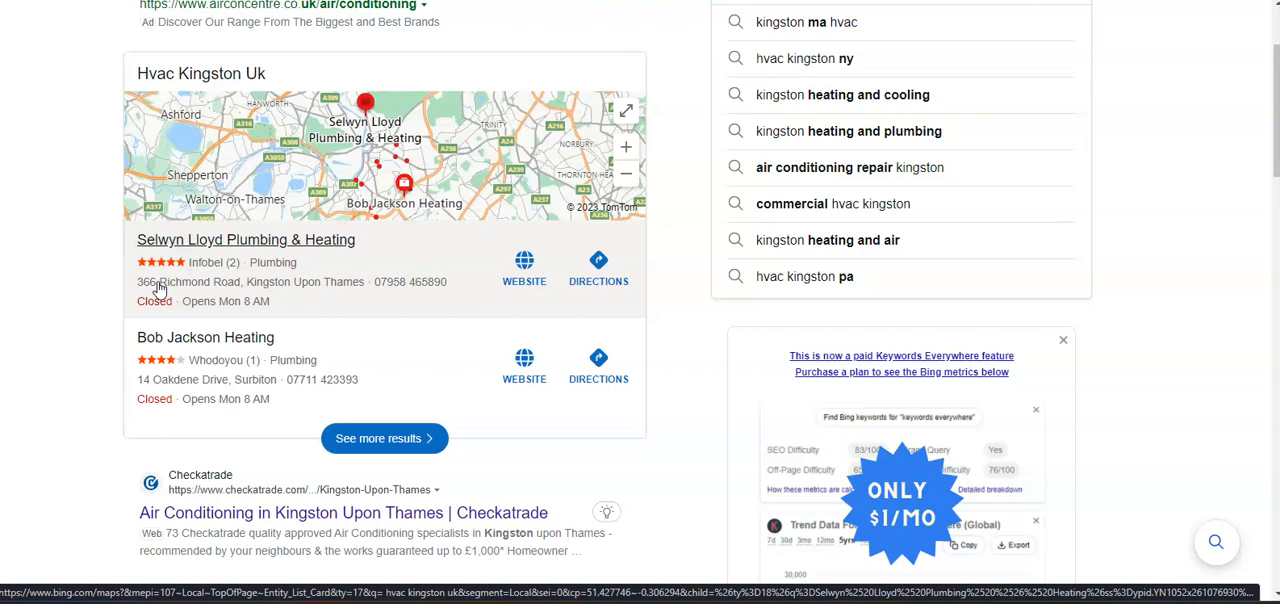
pyautogui.moveTo(160, 294)
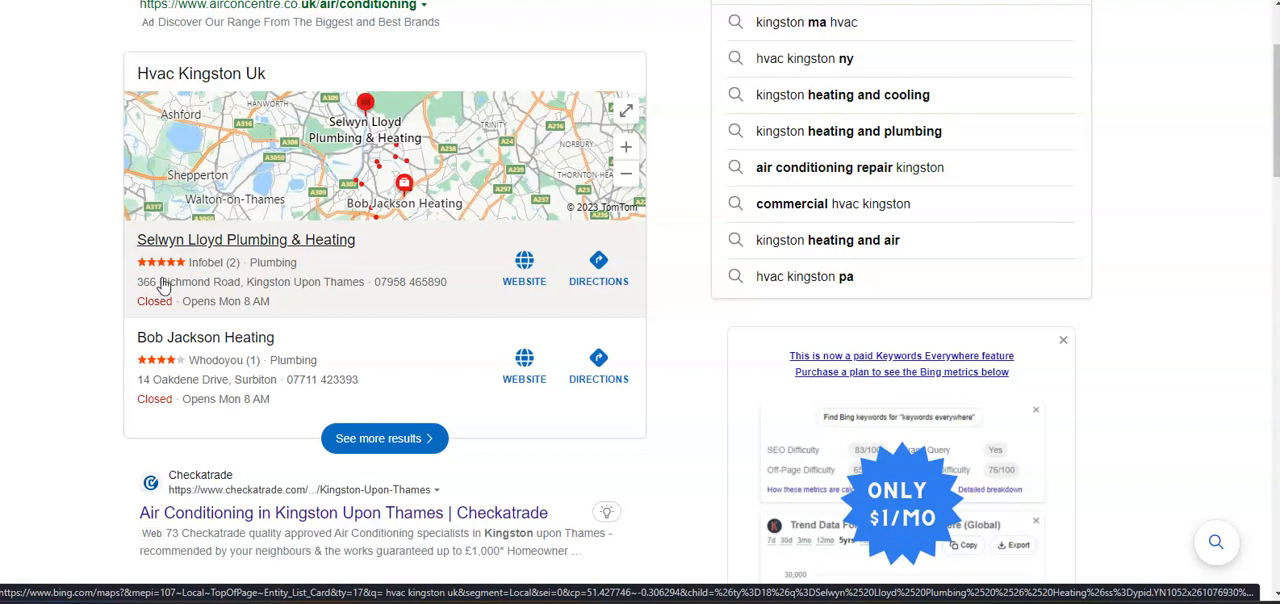
pyautogui.moveTo(162, 288)
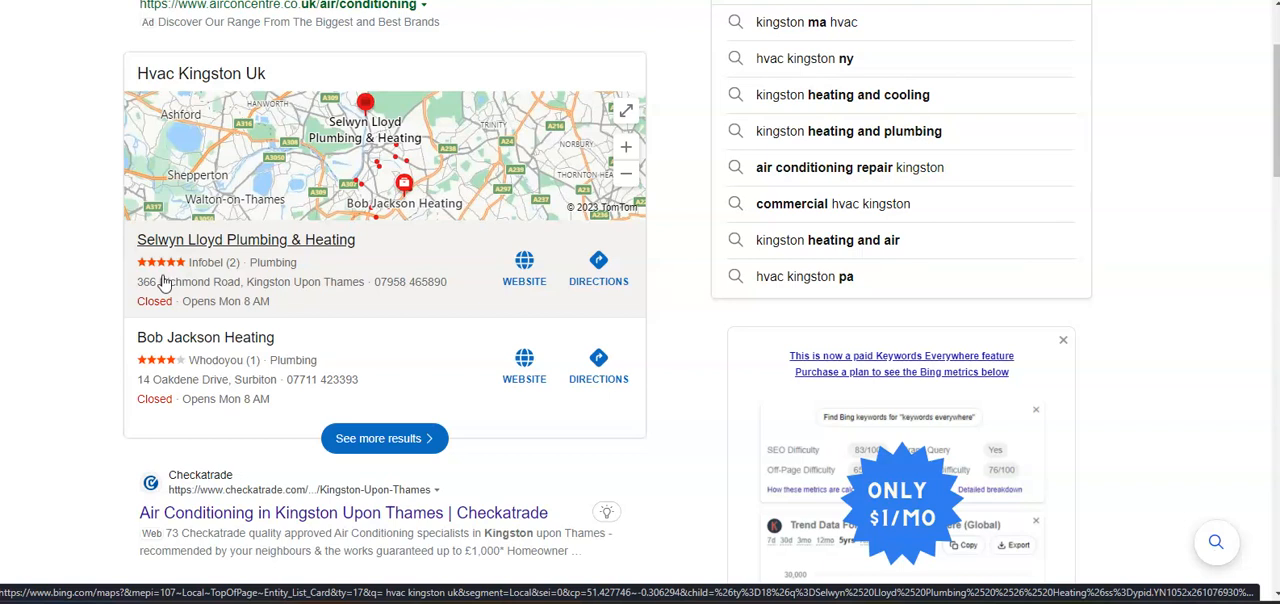
pyautogui.moveTo(164, 284)
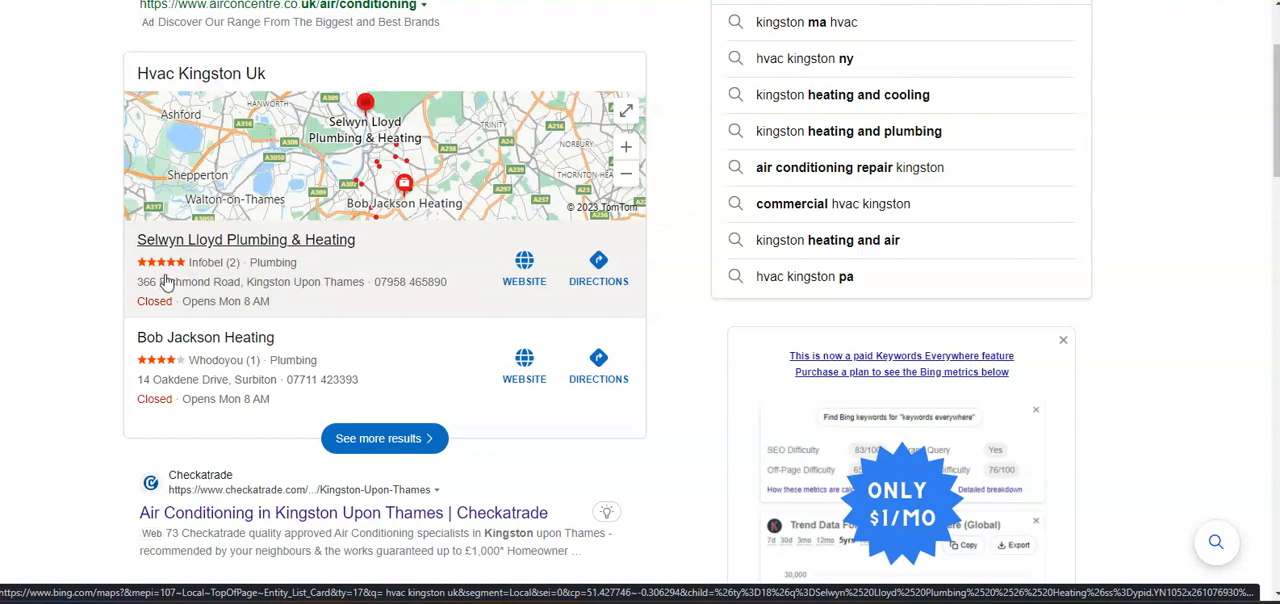
# - Scroll the Bing results past People also ask toward the maximumair.co.uk Kingston listing
pyautogui.scroll(-3)
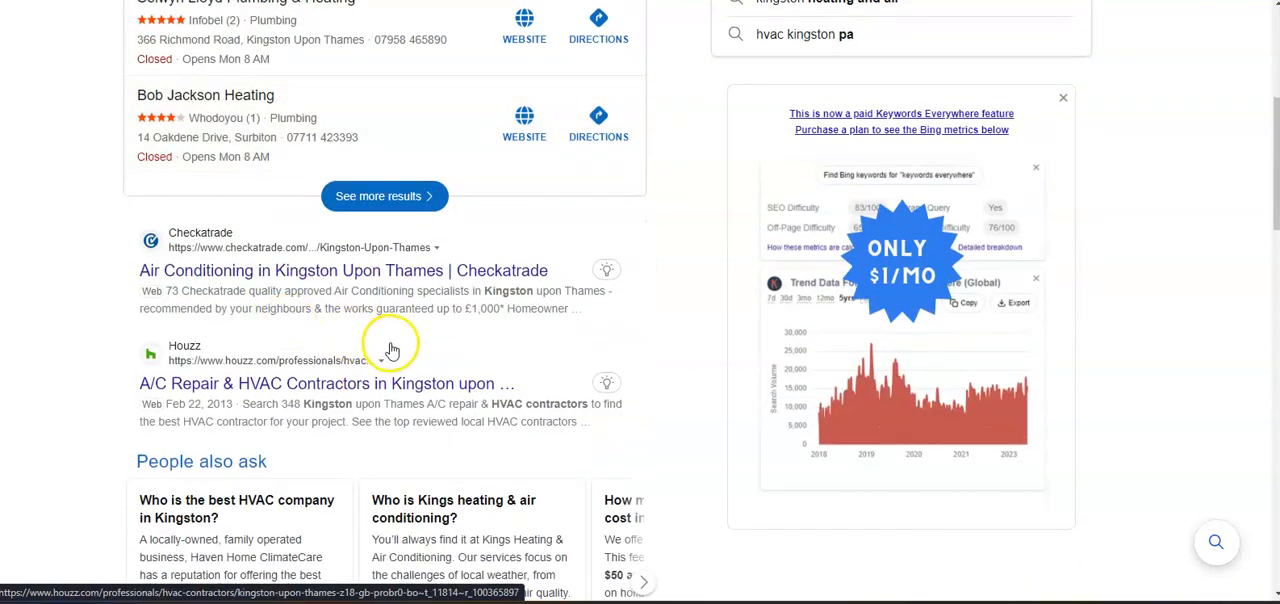
pyautogui.scroll(-3)
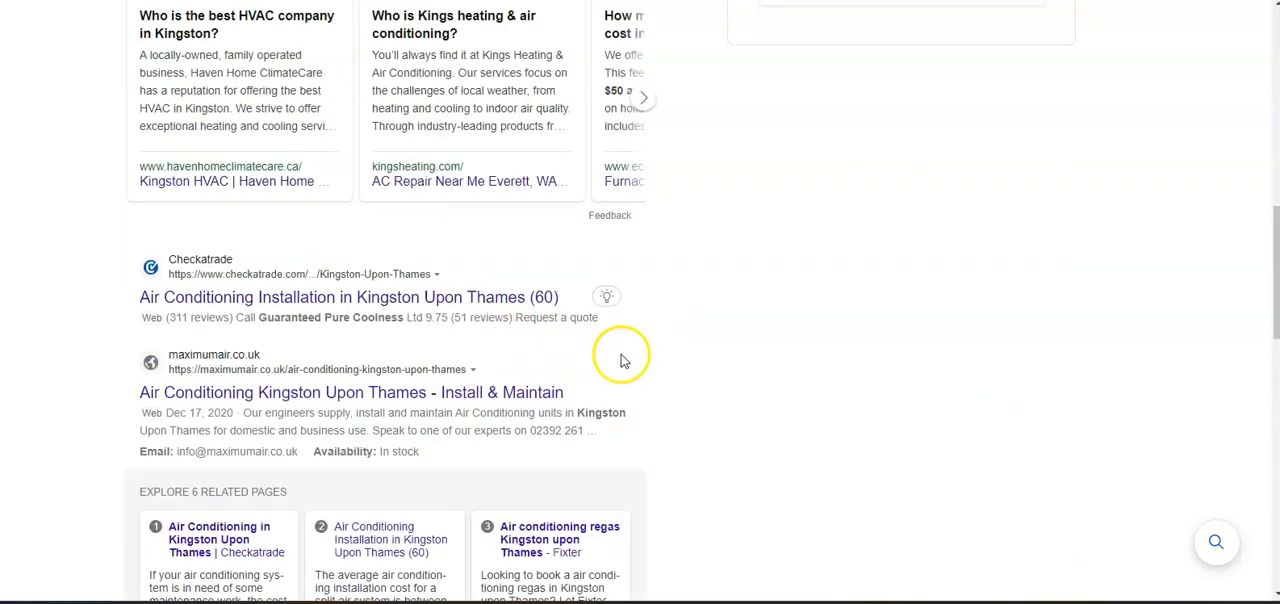
pyautogui.scroll(-3)
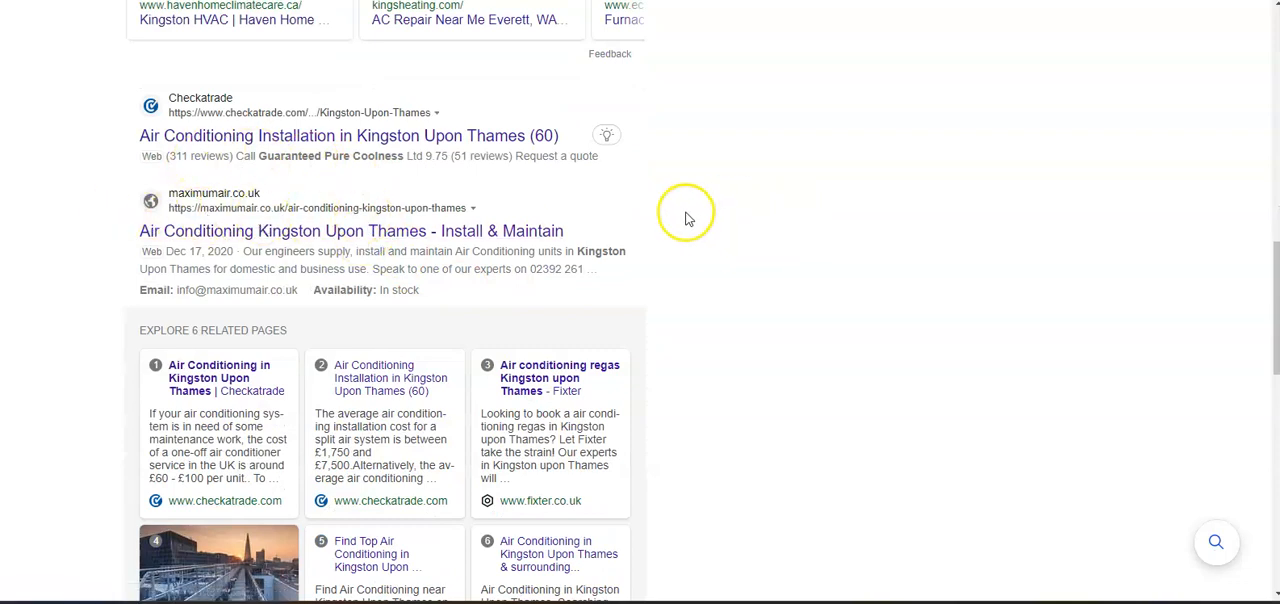
pyautogui.moveTo(680, 210)
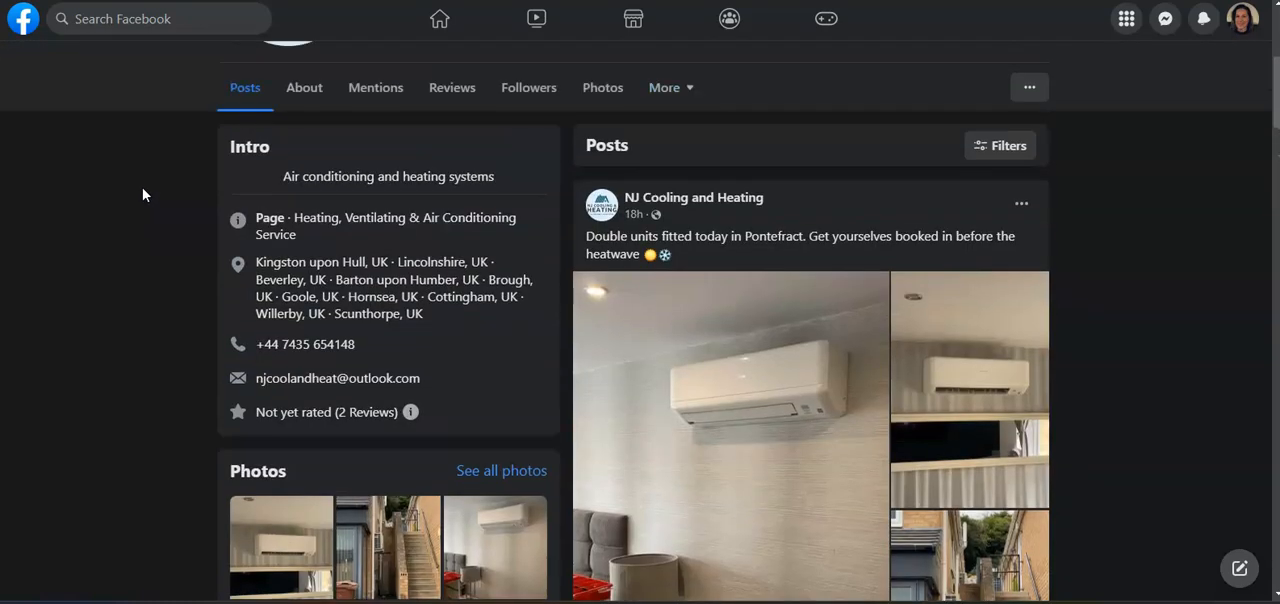
pyautogui.moveTo(148, 190)
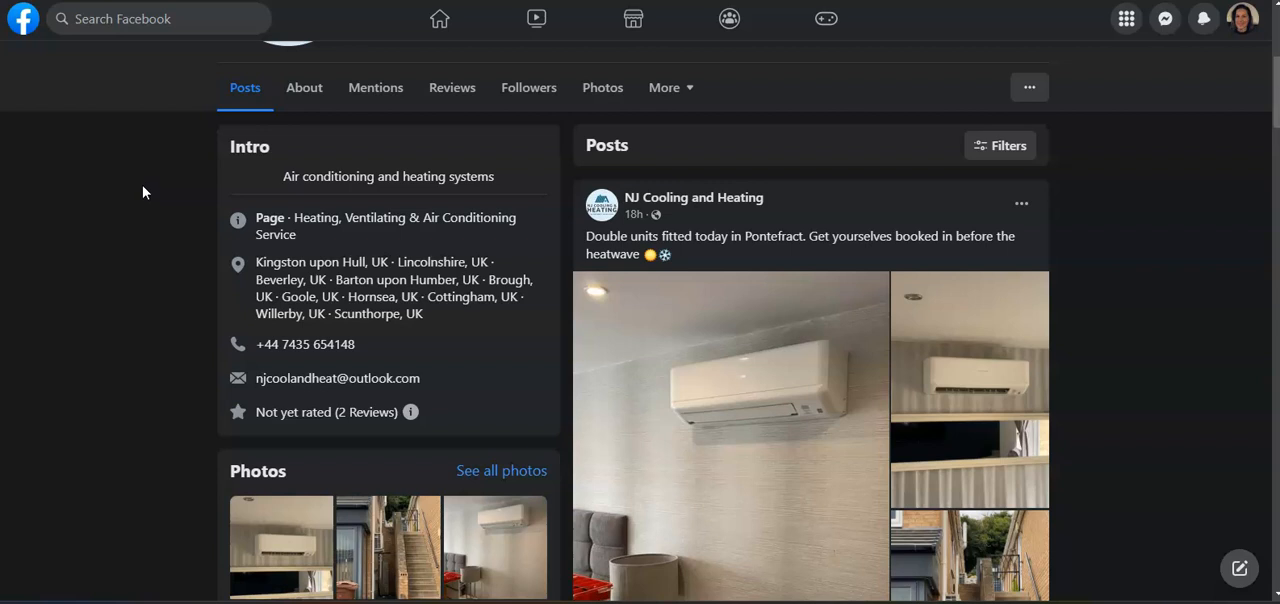
pyautogui.moveTo(150, 184)
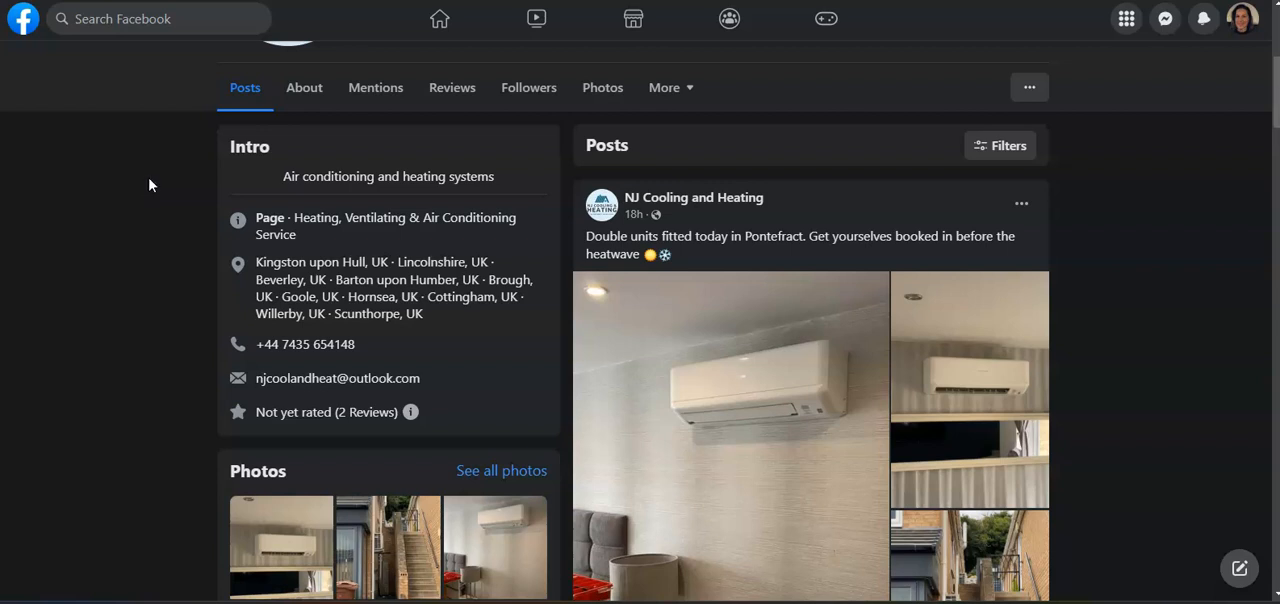
pyautogui.moveTo(152, 180)
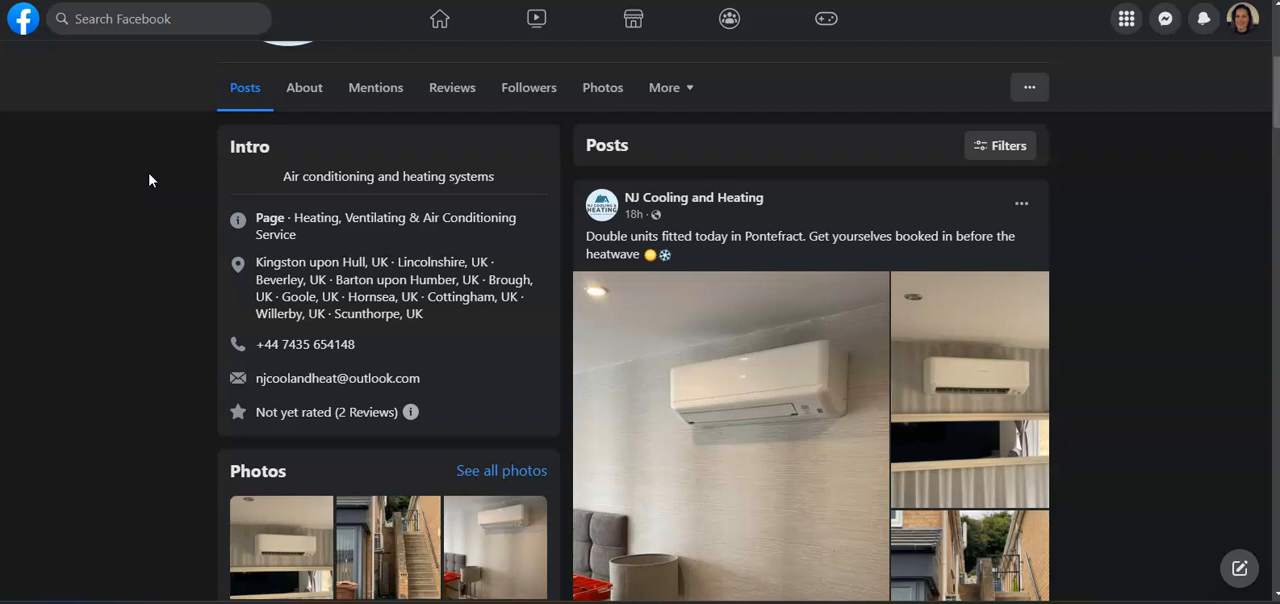
pyautogui.moveTo(168, 178)
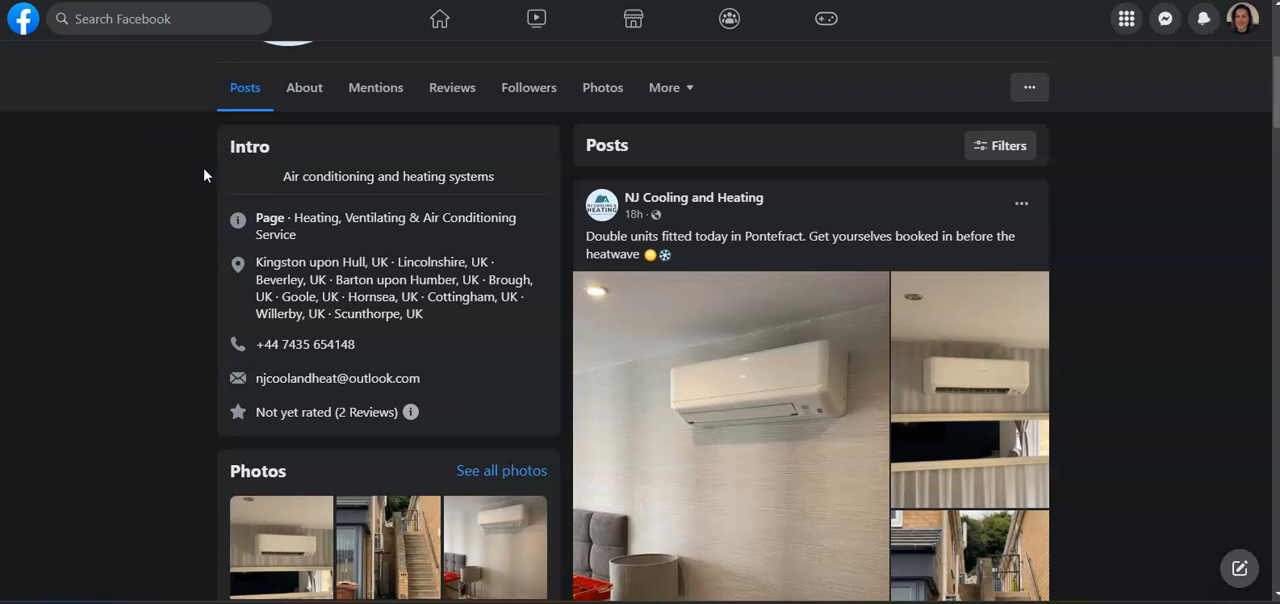
pyautogui.moveTo(210, 174)
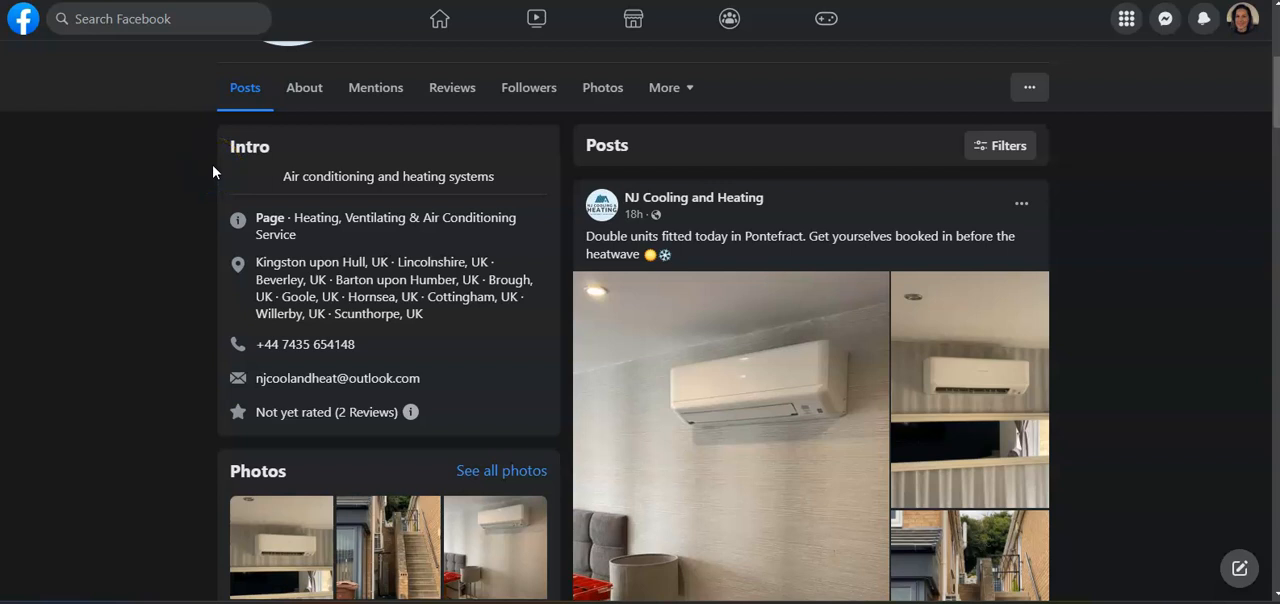
pyautogui.moveTo(222, 164)
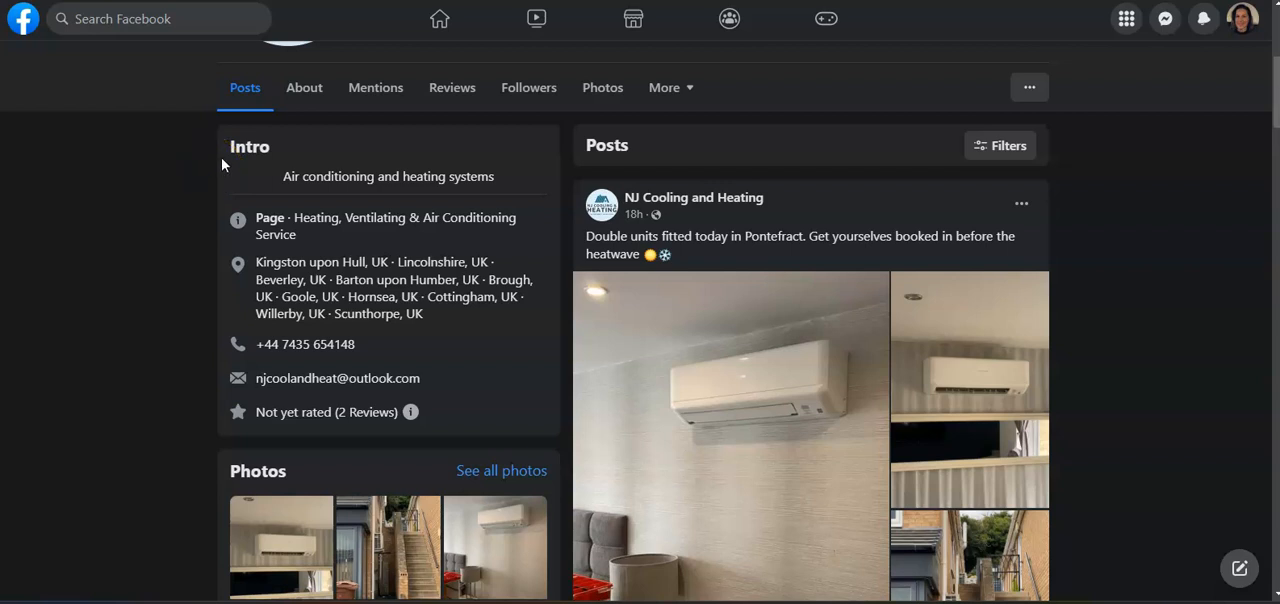
pyautogui.moveTo(226, 160)
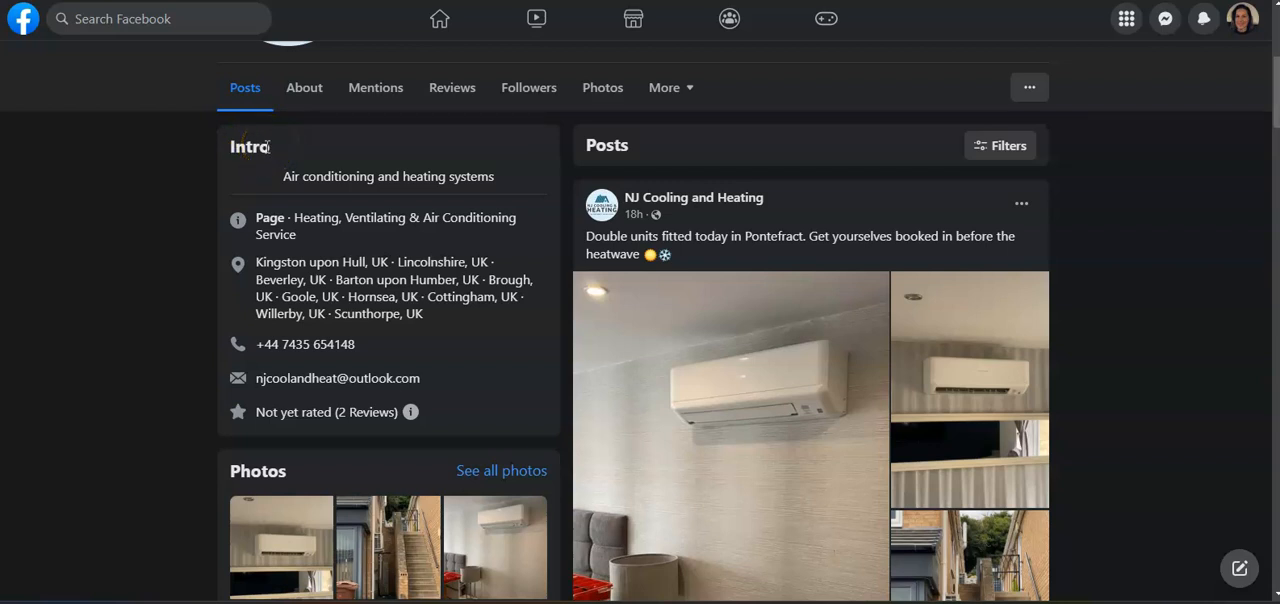
pyautogui.moveTo(252, 160)
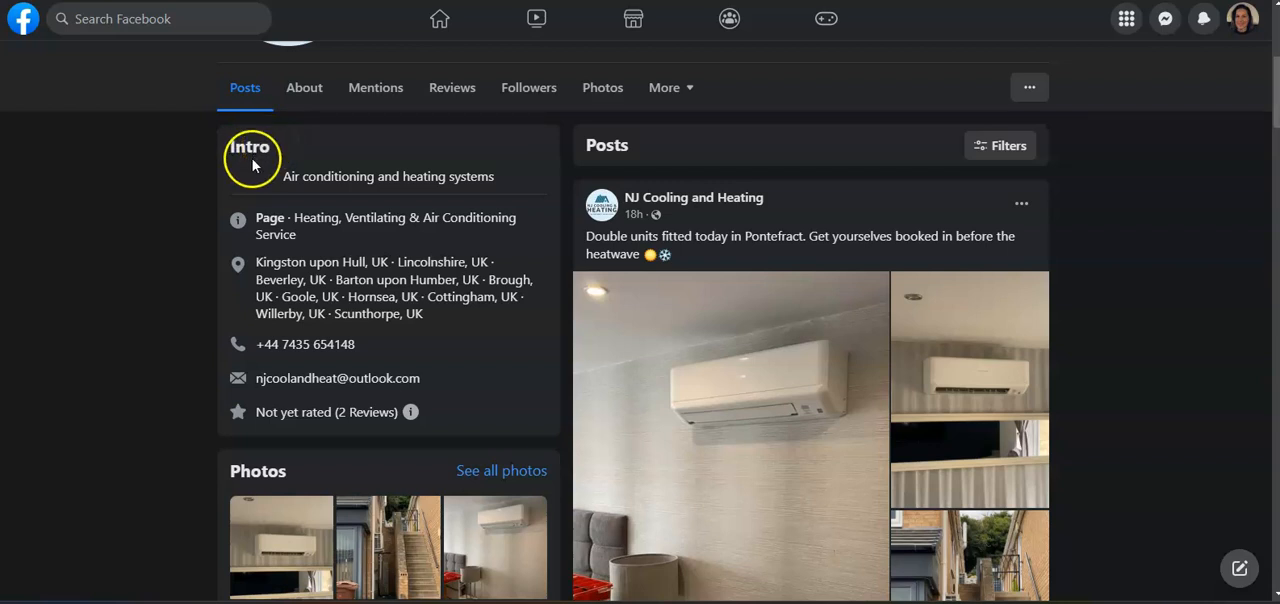
pyautogui.moveTo(176, 192)
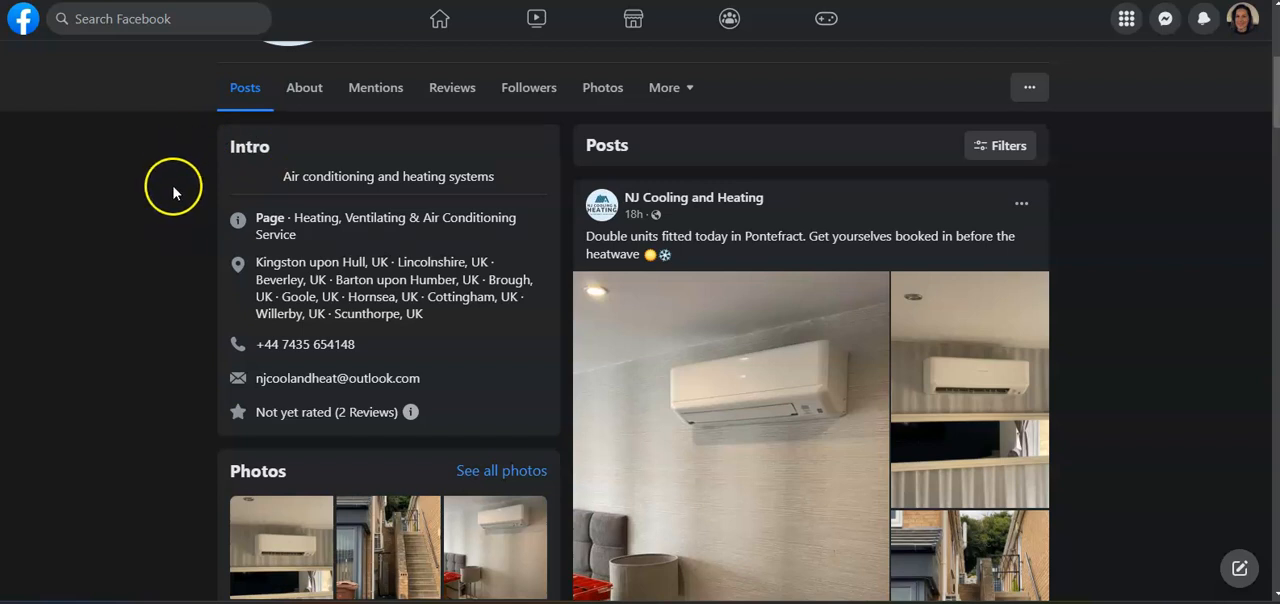
pyautogui.moveTo(176, 188)
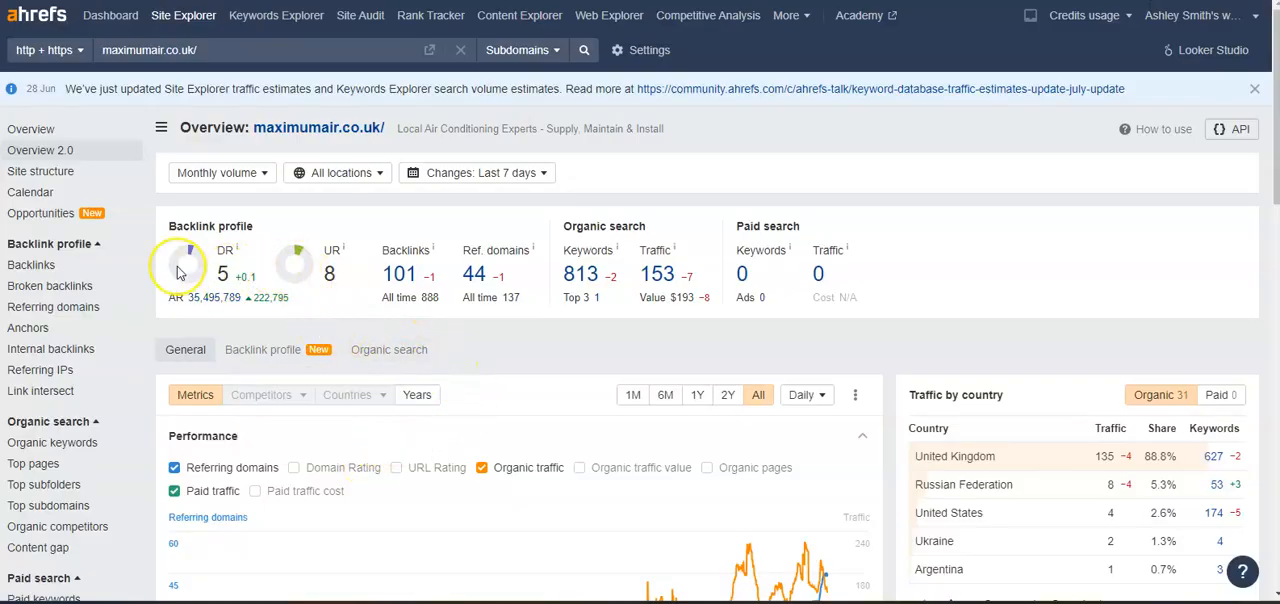
pyautogui.moveTo(178, 272)
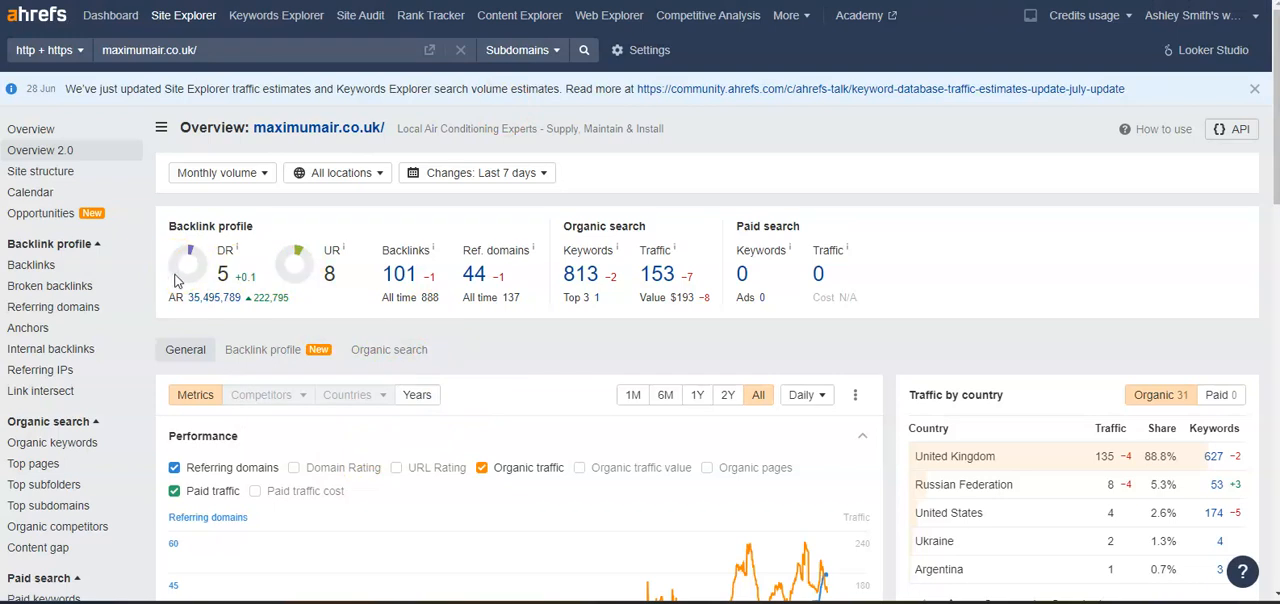
pyautogui.moveTo(316, 302)
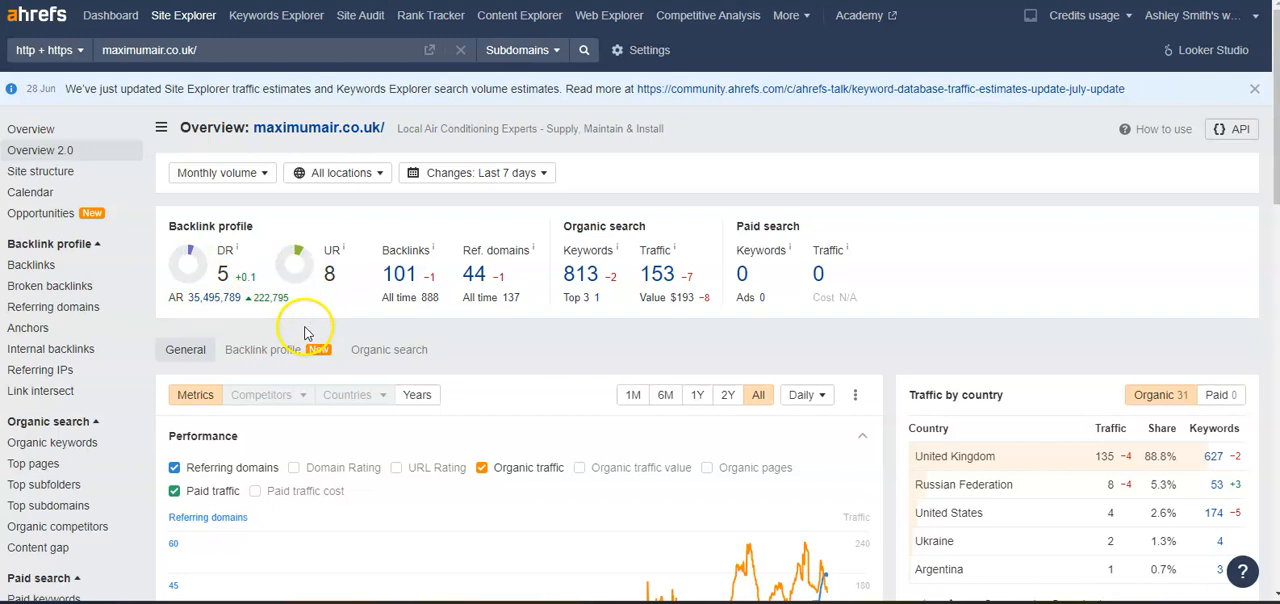
pyautogui.moveTo(296, 272)
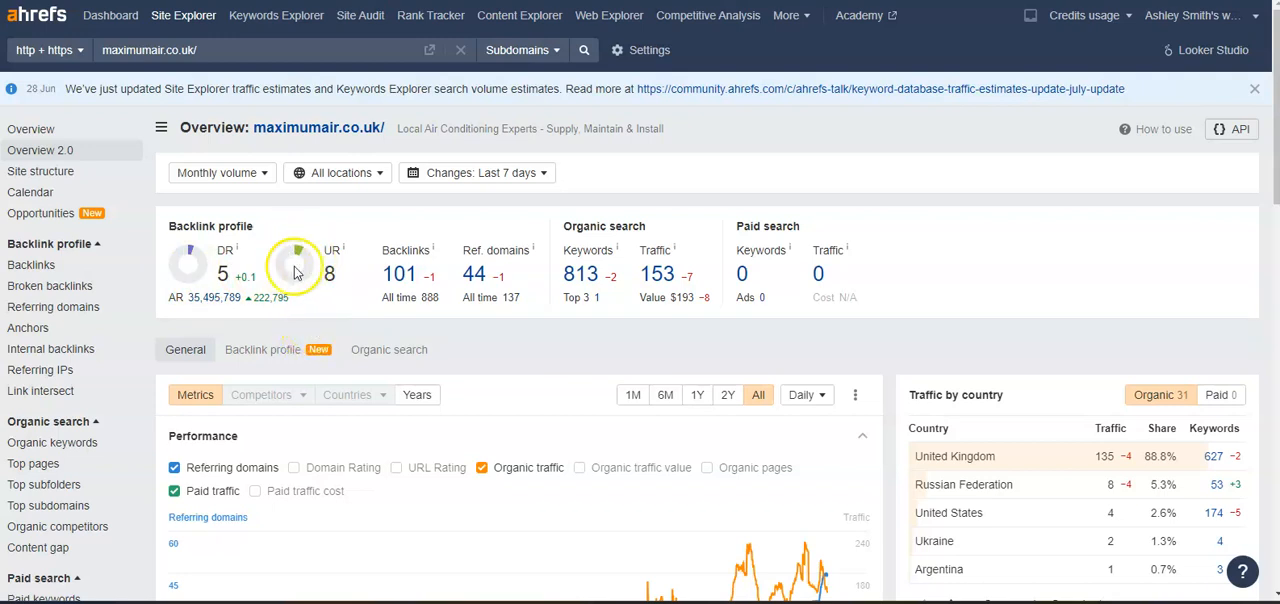
pyautogui.moveTo(184, 268)
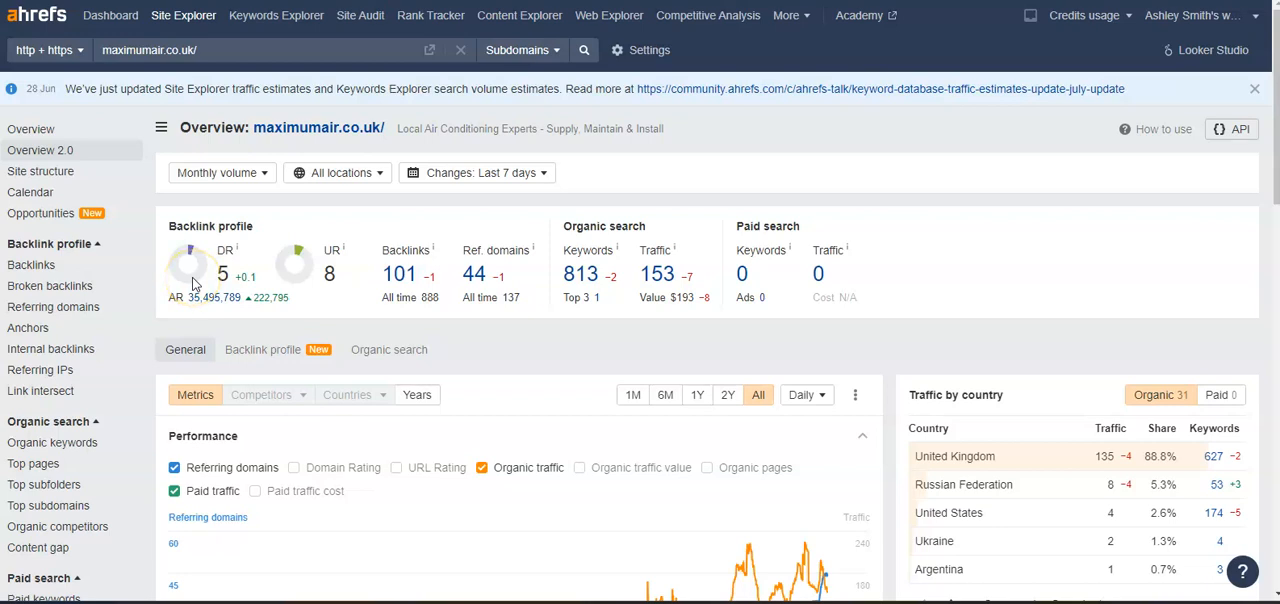
pyautogui.moveTo(196, 284)
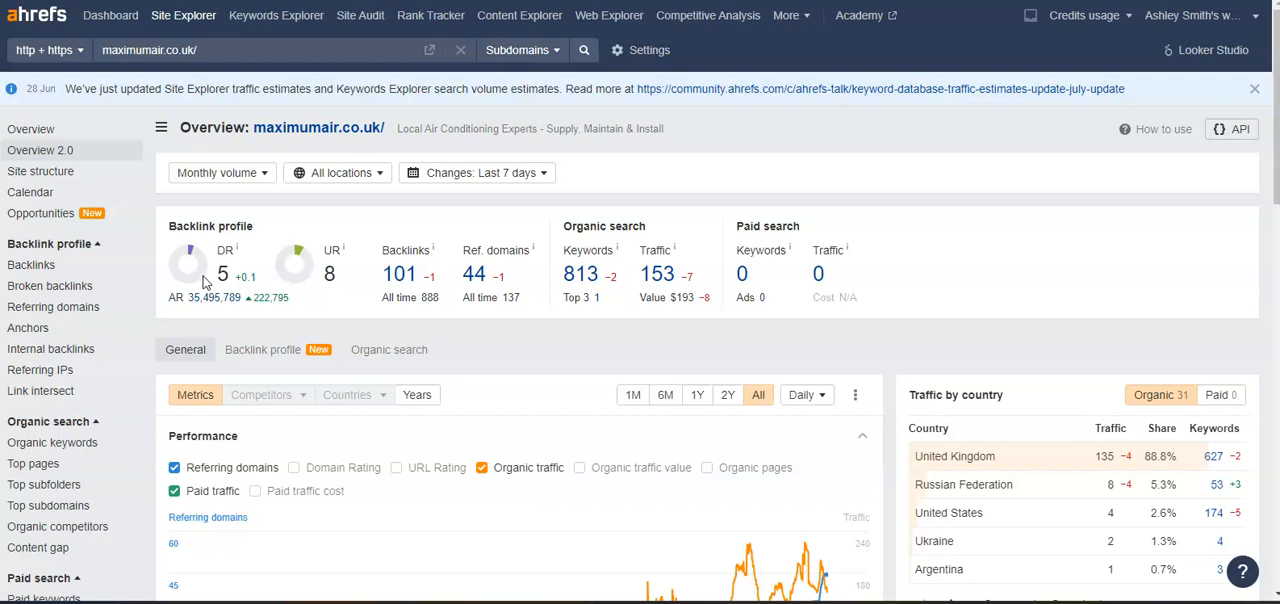
pyautogui.moveTo(212, 280)
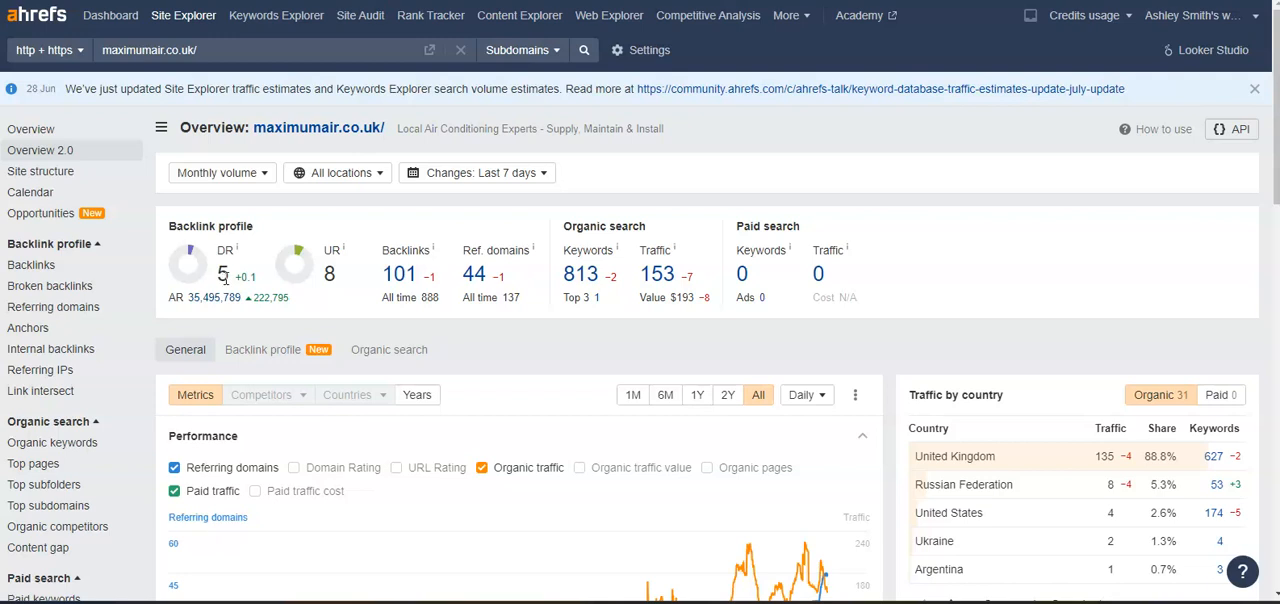
pyautogui.moveTo(228, 276)
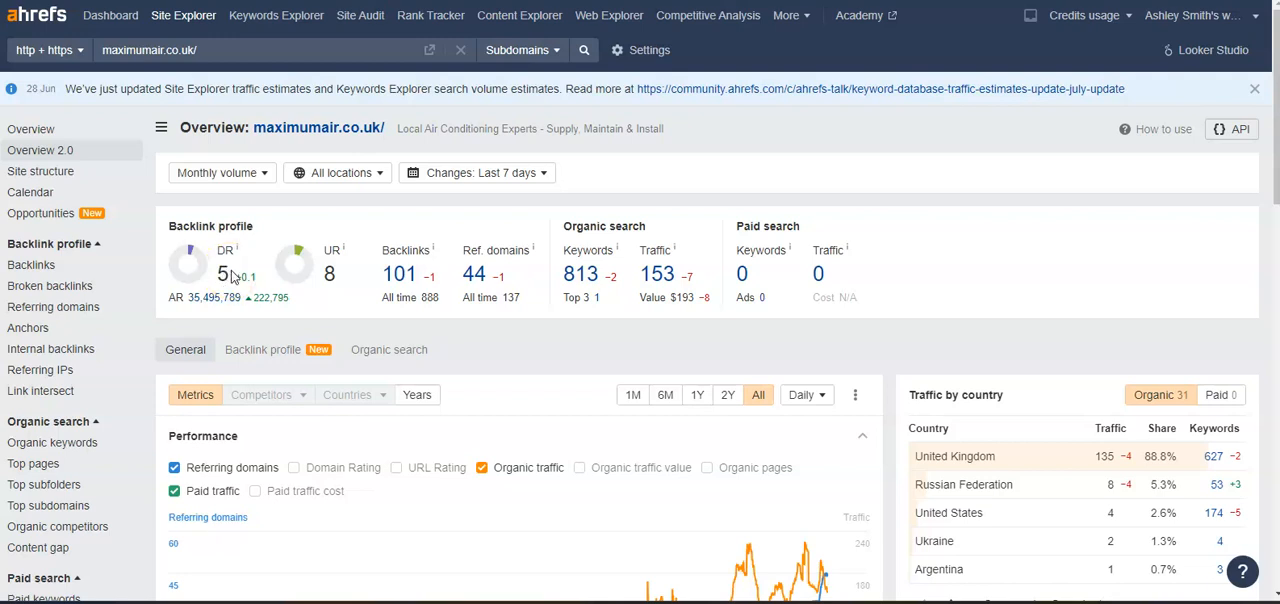
pyautogui.moveTo(404, 280)
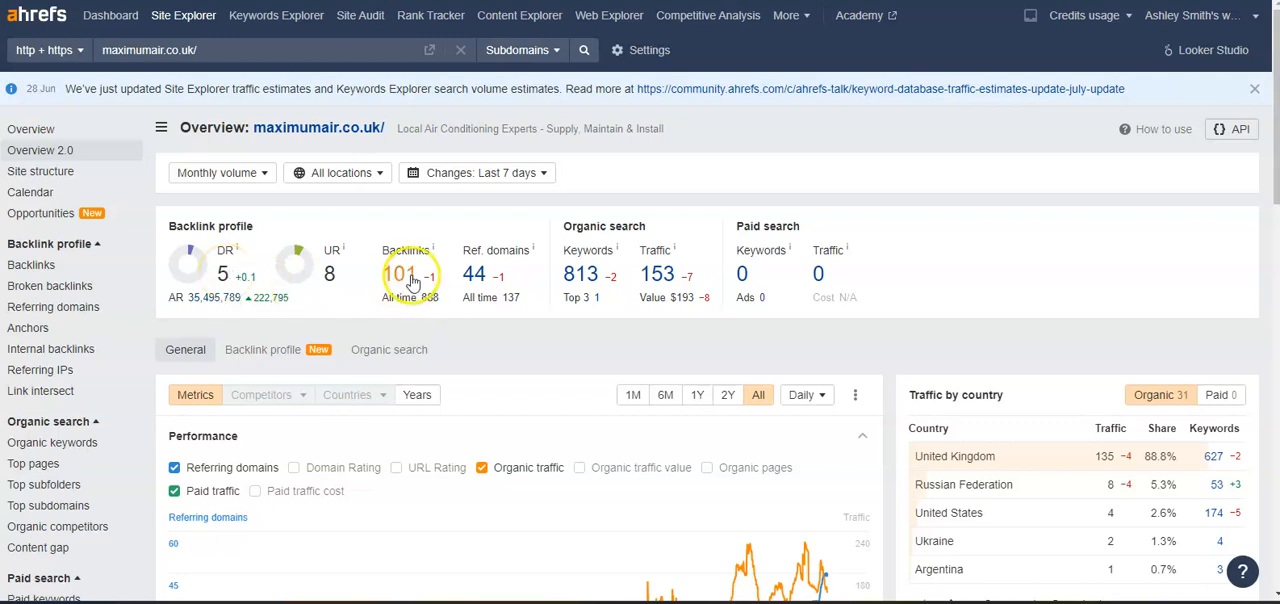
pyautogui.moveTo(488, 362)
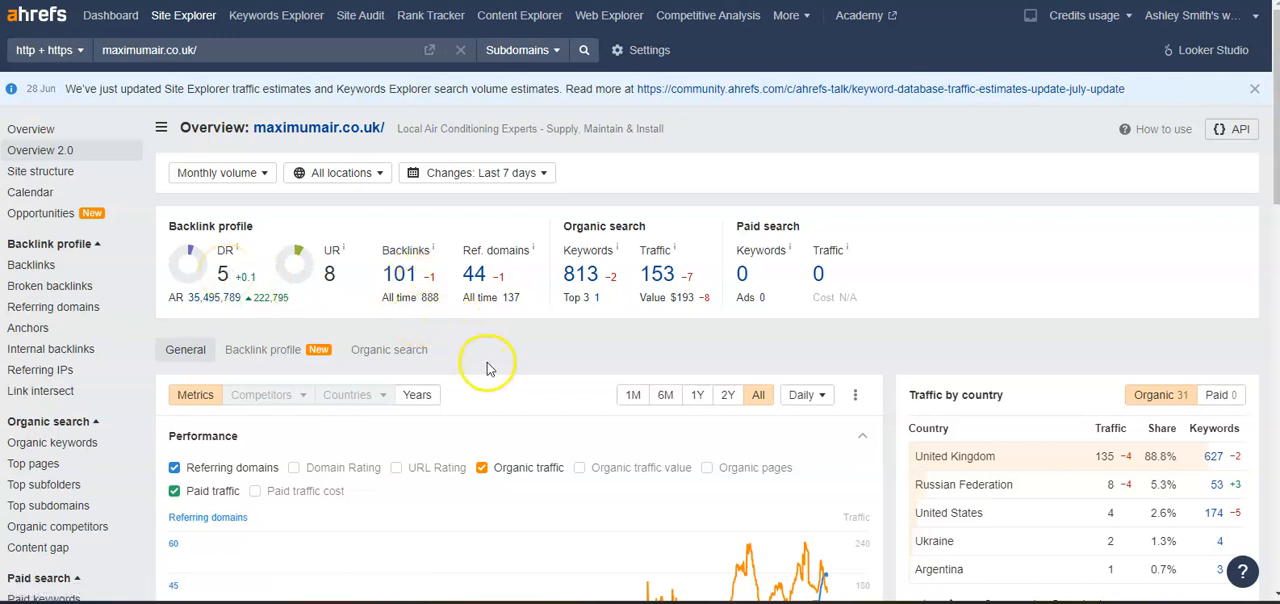
pyautogui.moveTo(500, 362)
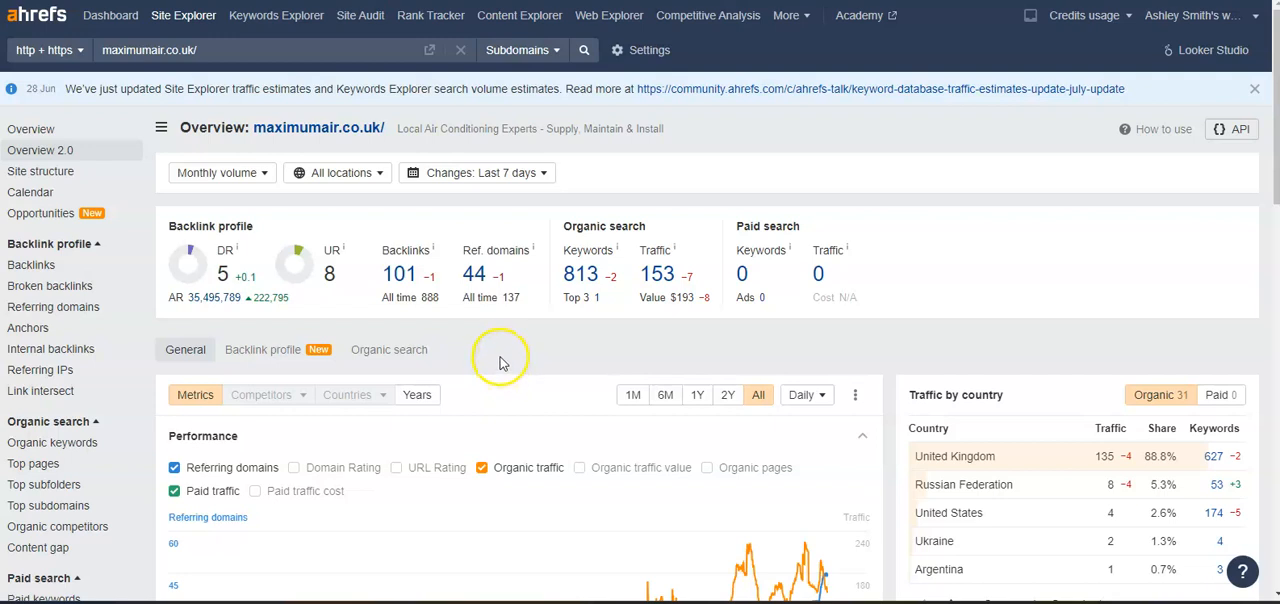
pyautogui.moveTo(496, 344)
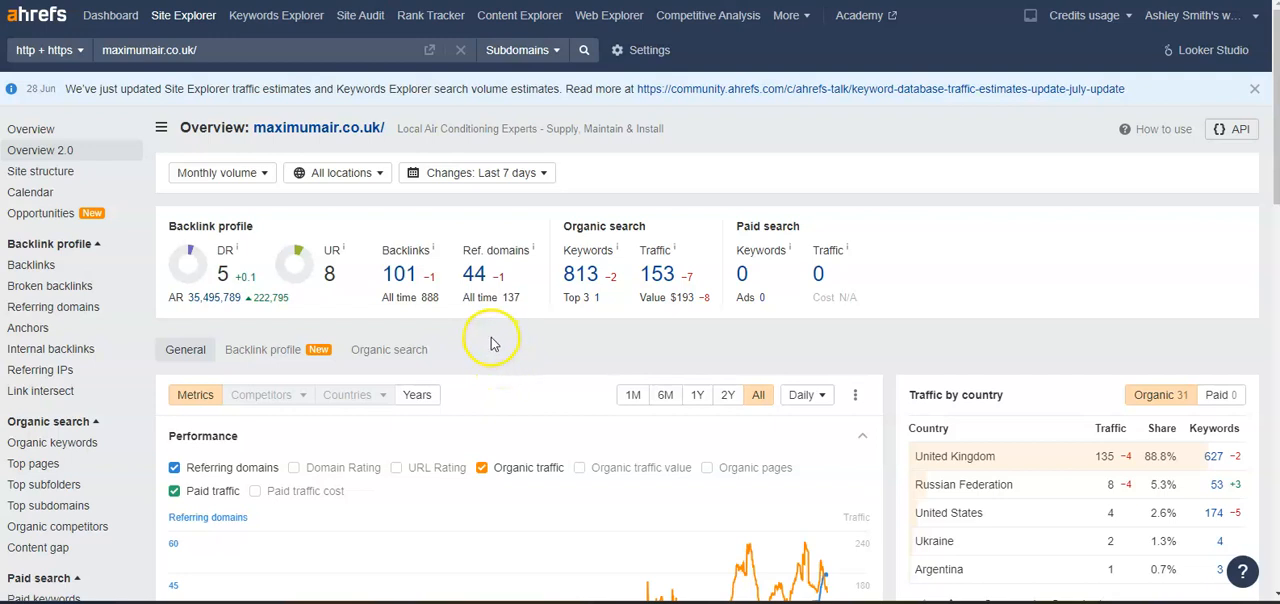
pyautogui.moveTo(490, 336)
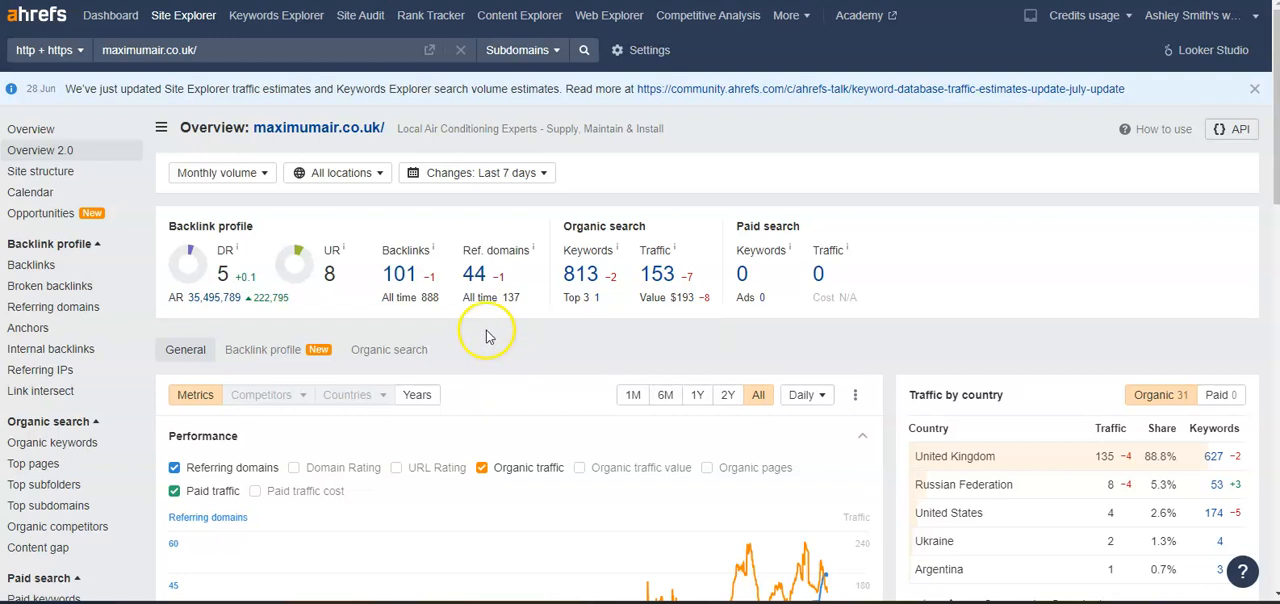
pyautogui.moveTo(488, 336)
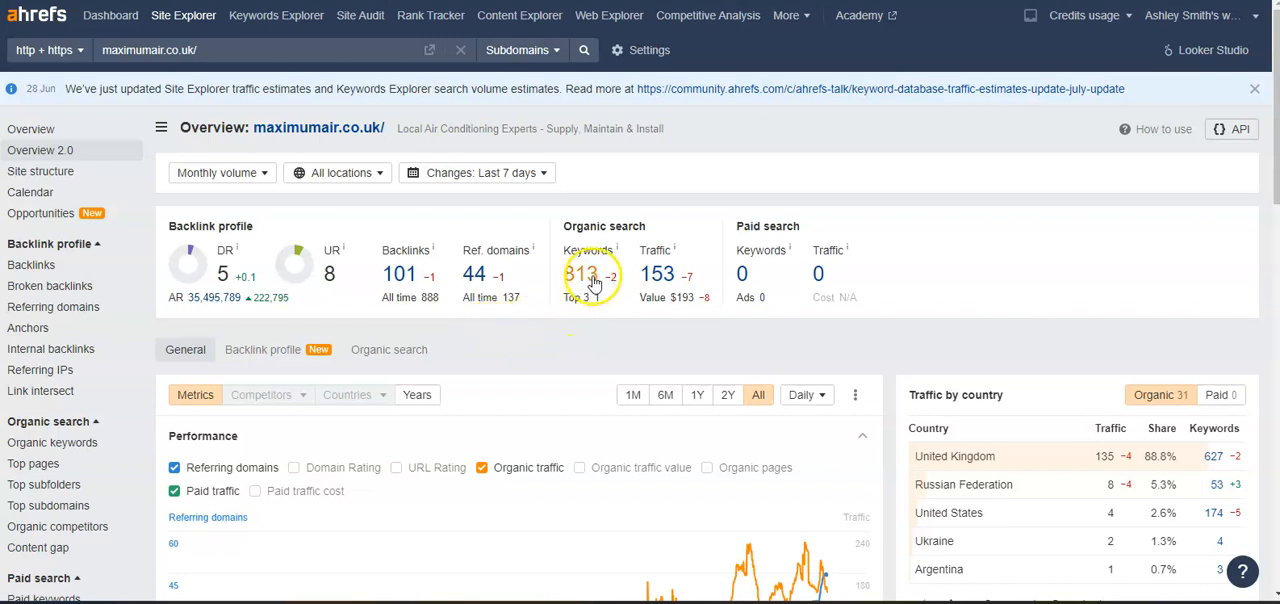
# - Open the Organic keywords report from the overview's Organic search keywords count (813)
pyautogui.click(584, 272)
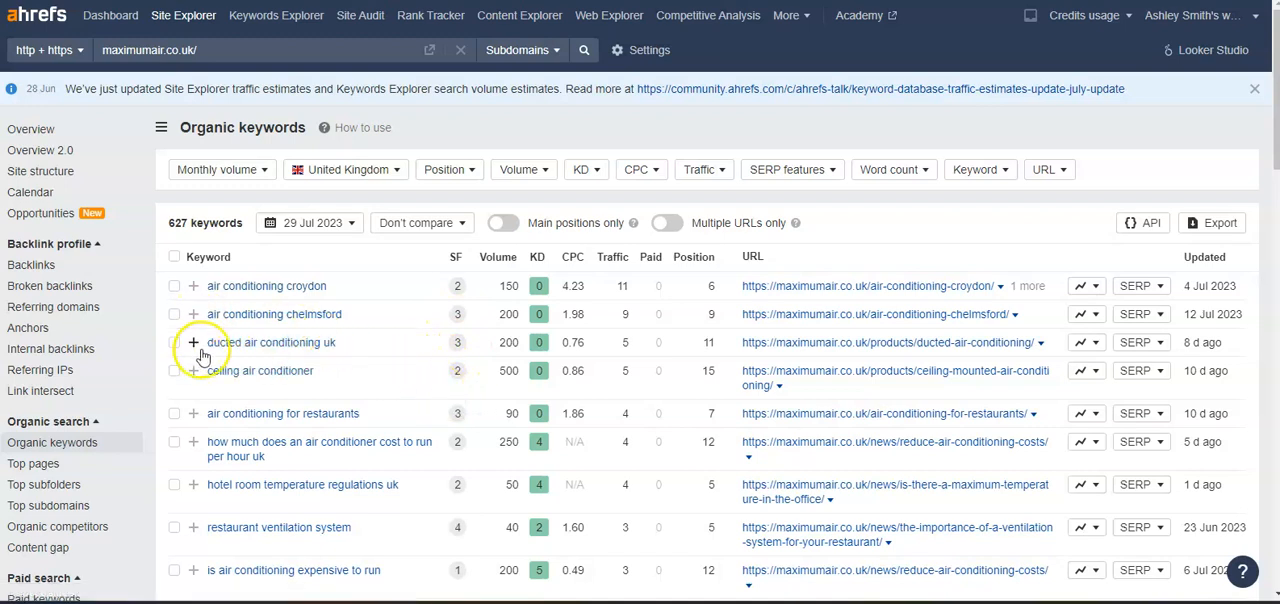
pyautogui.moveTo(472, 342)
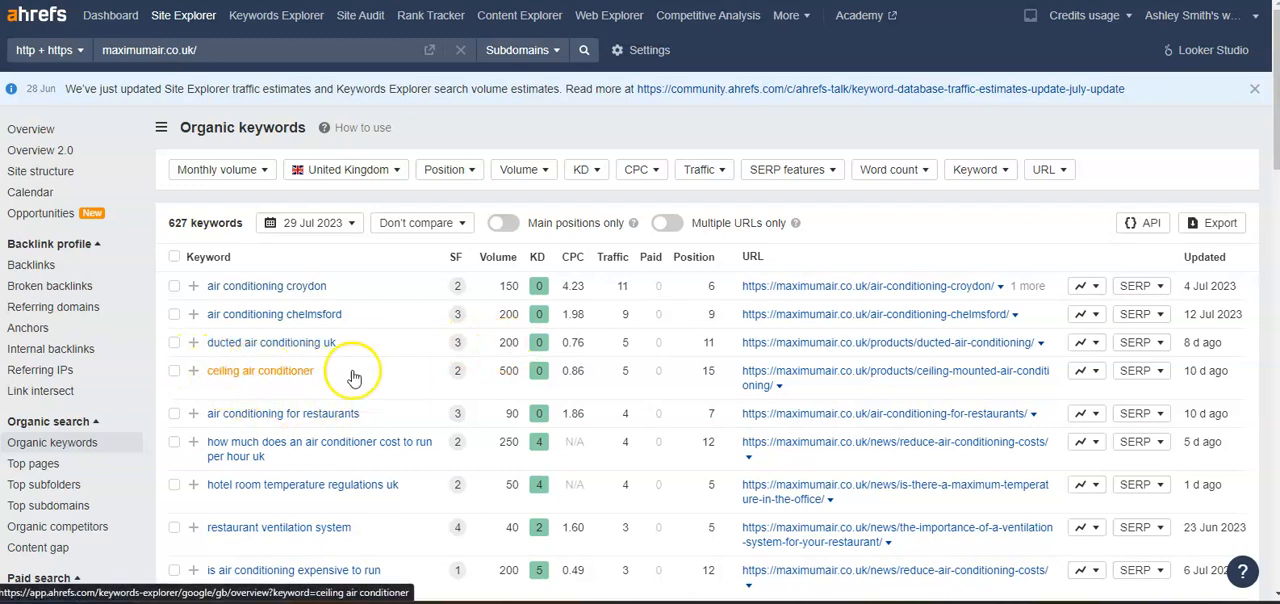
pyautogui.moveTo(520, 378)
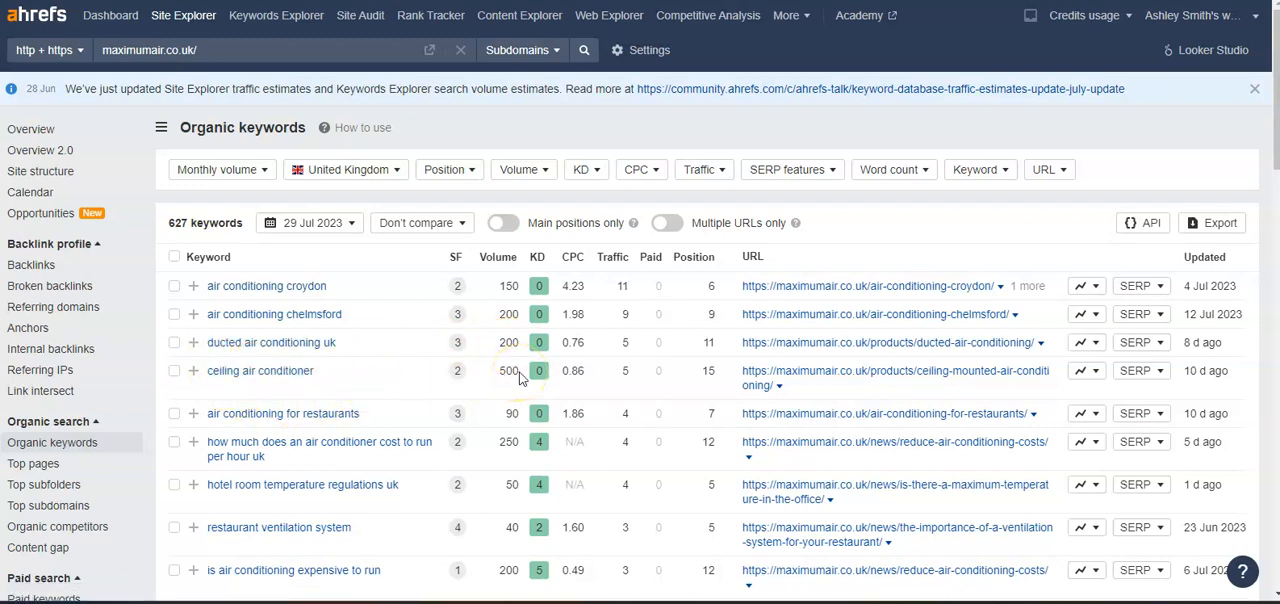
pyautogui.scroll(-3)
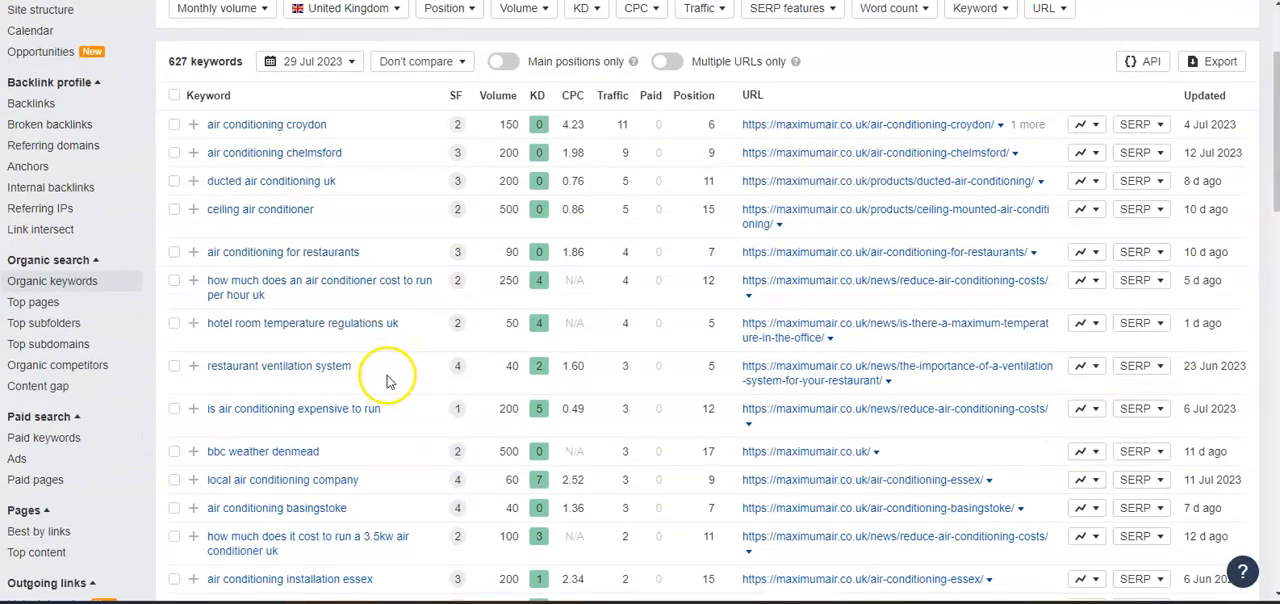
pyautogui.scroll(-3)
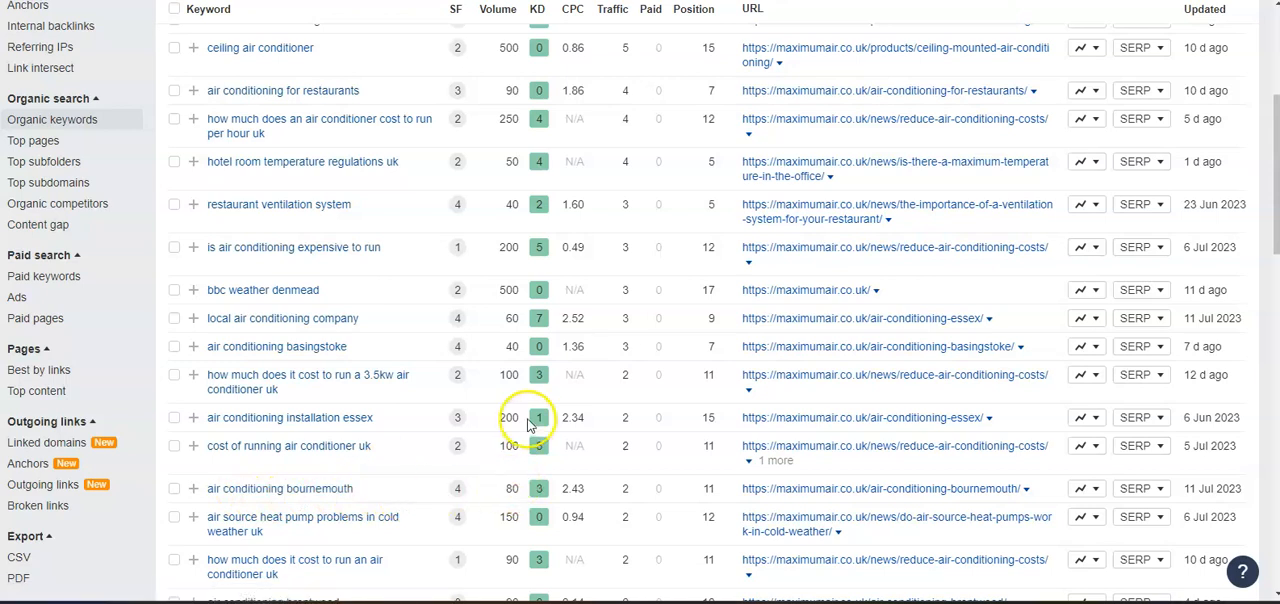
pyautogui.scroll(-3)
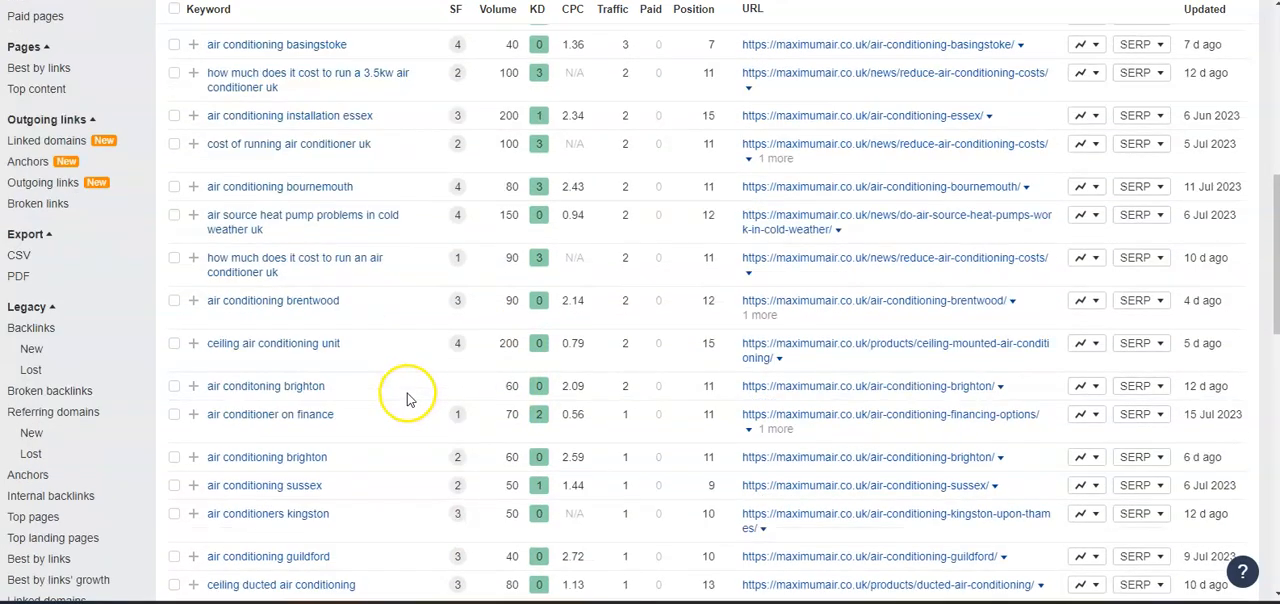
pyautogui.scroll(-3)
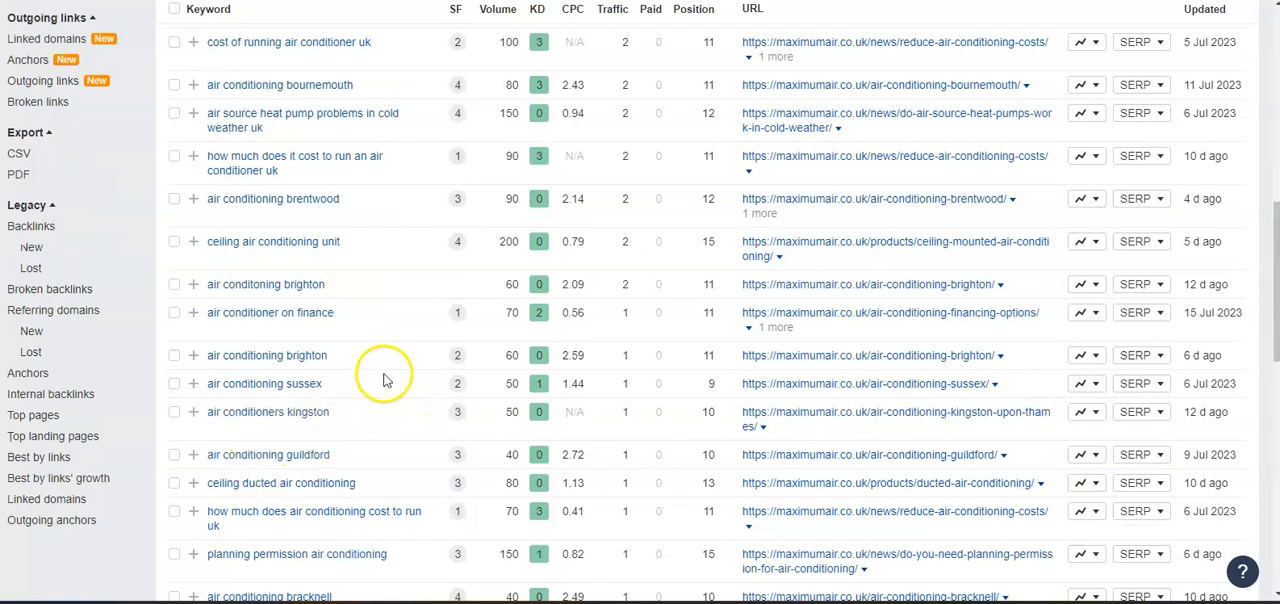
pyautogui.scroll(-3)
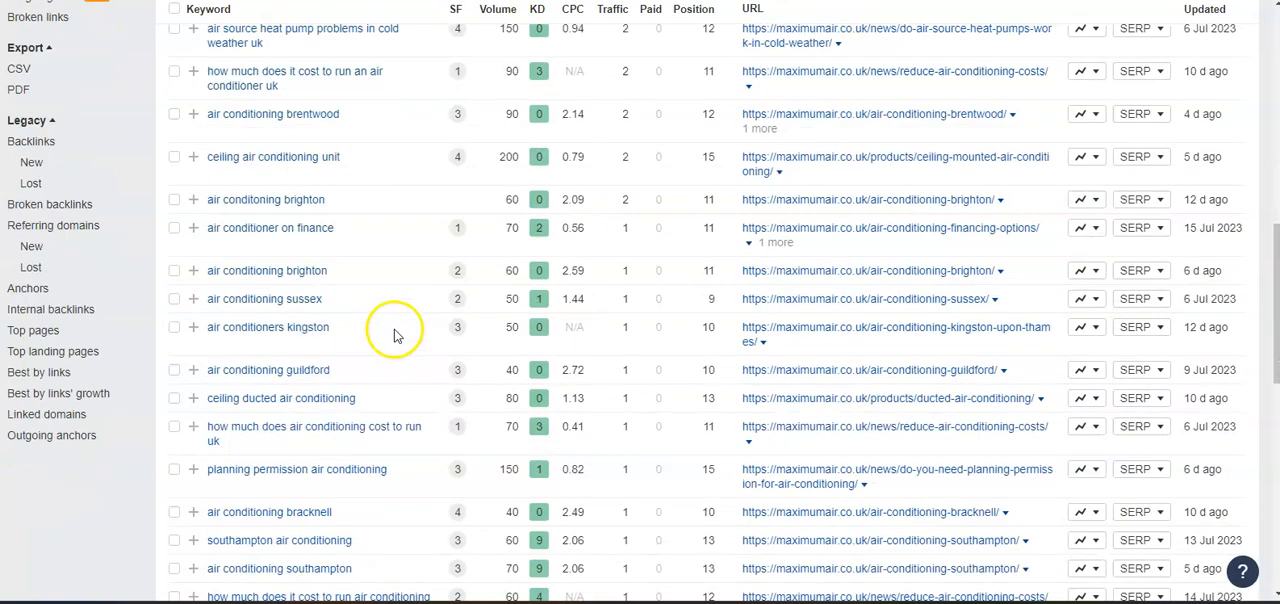
pyautogui.scroll(-3)
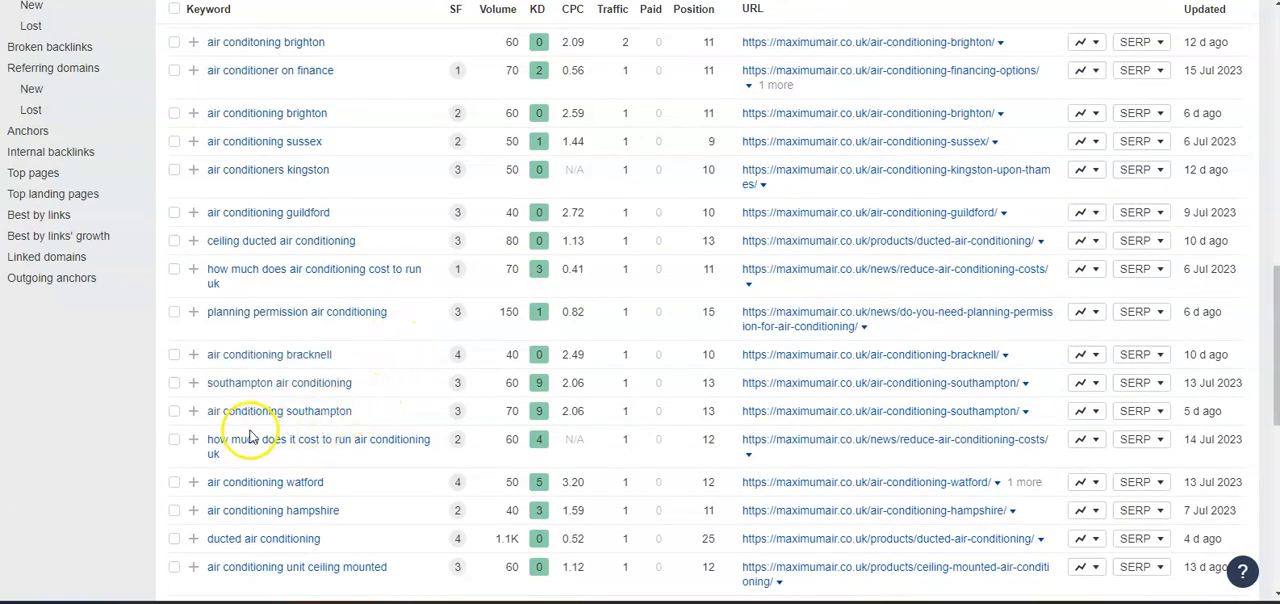
pyautogui.moveTo(504, 420)
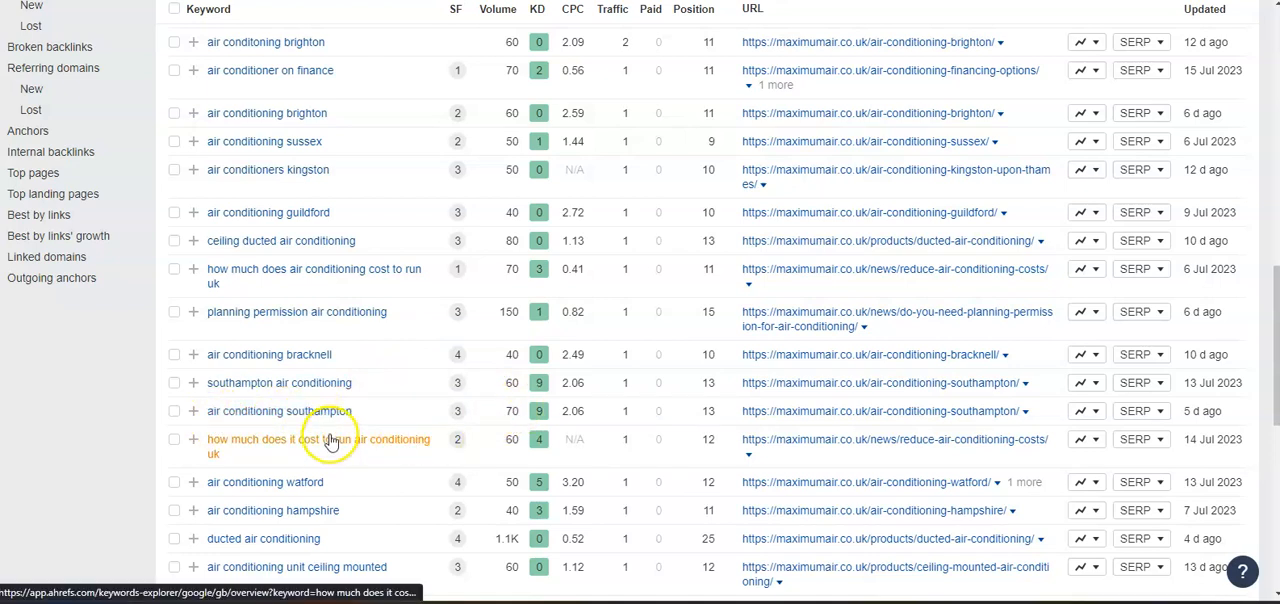
pyautogui.scroll(-3)
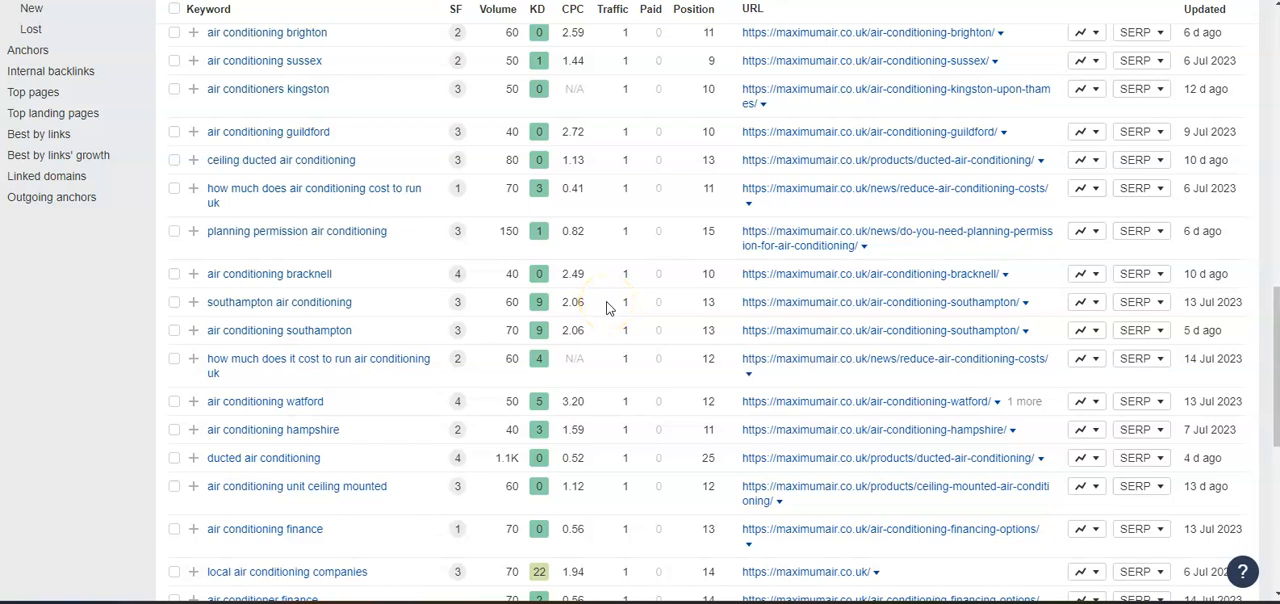
pyautogui.moveTo(608, 310)
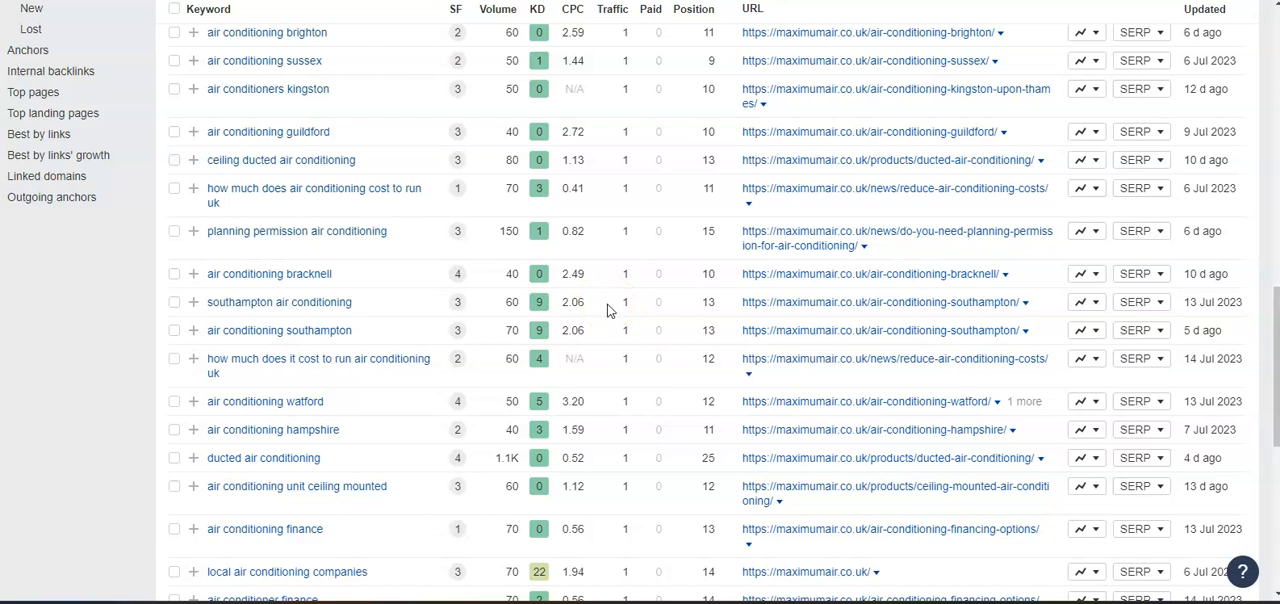
pyautogui.moveTo(608, 314)
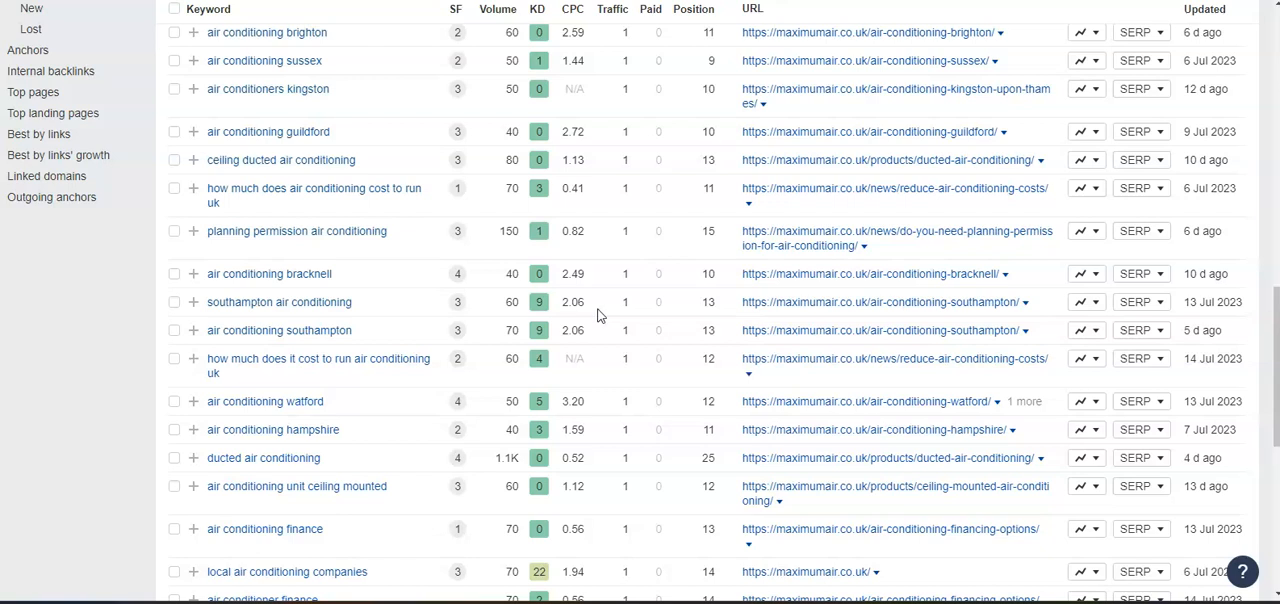
pyautogui.moveTo(430, 104)
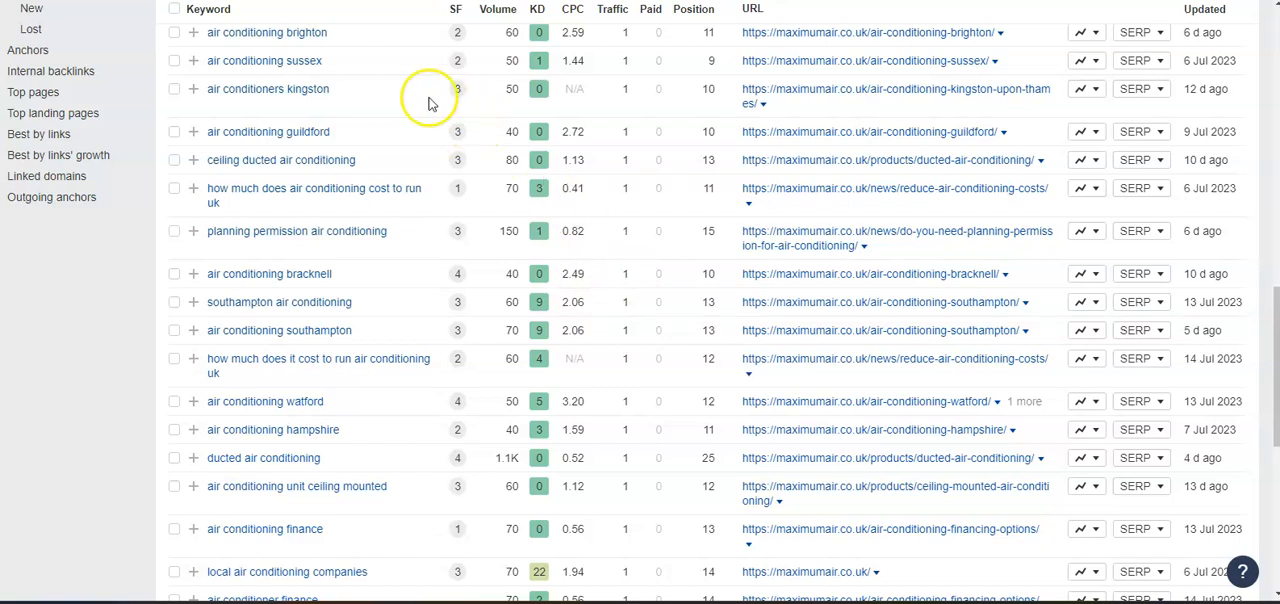